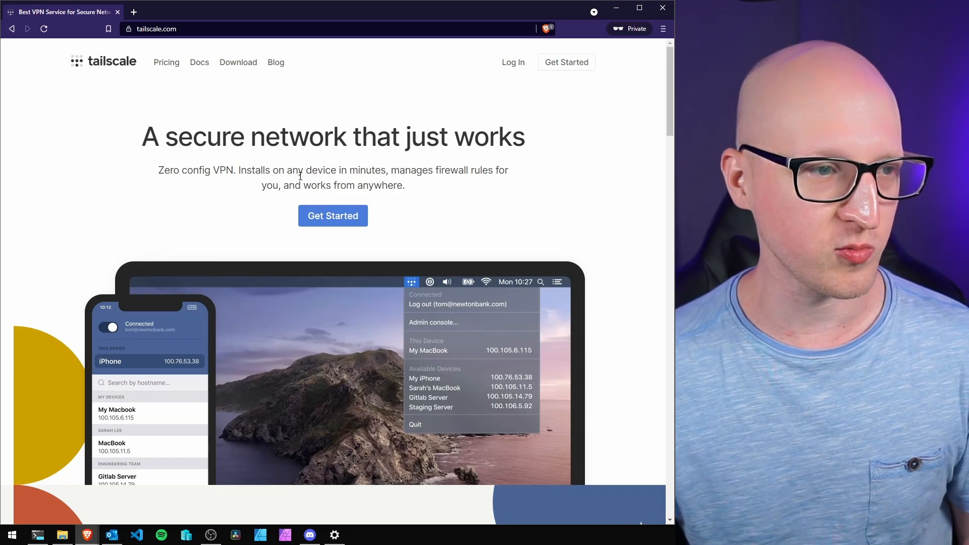
{"action": "mouse_move", "coordinate": [225, 184]}
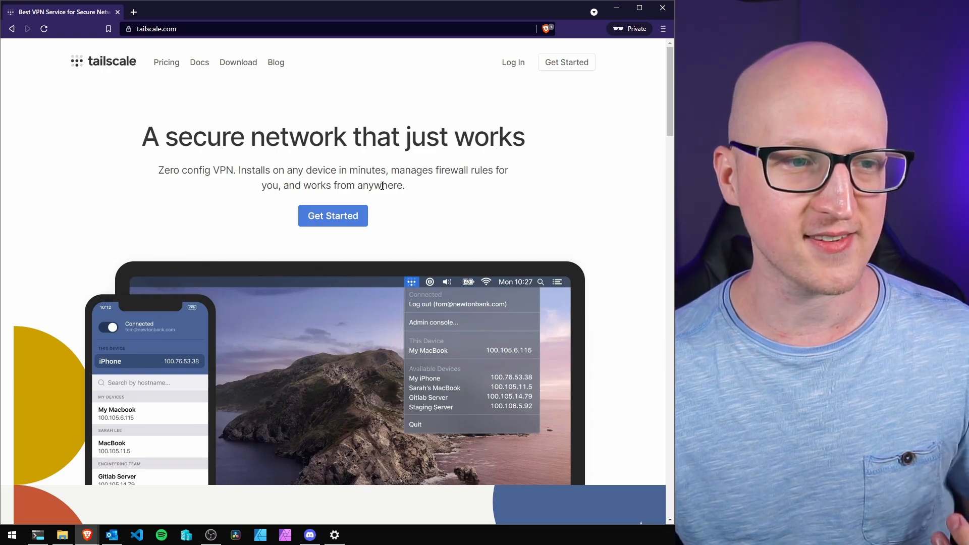
Scroll the homepage down to the no-config networking section and its device diagram
{"action": "scroll", "scroll_direction": "down", "scroll_amount": 3}
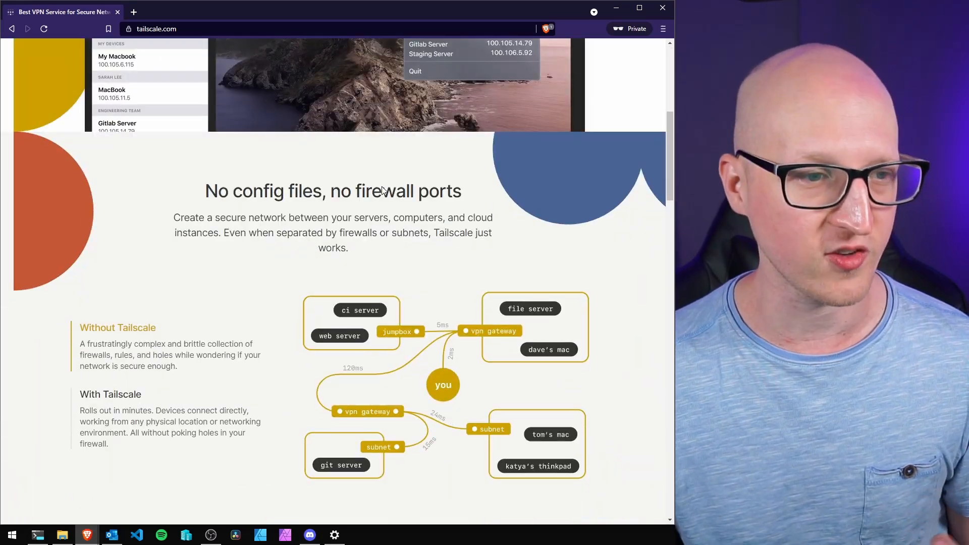
{"action": "scroll", "scroll_direction": "down", "scroll_amount": 3}
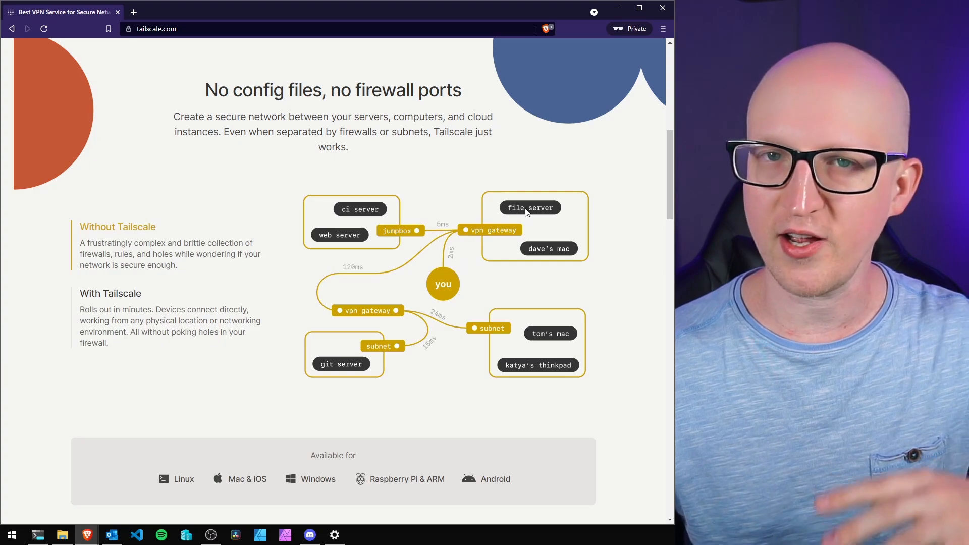
{"action": "mouse_move", "coordinate": [525, 245]}
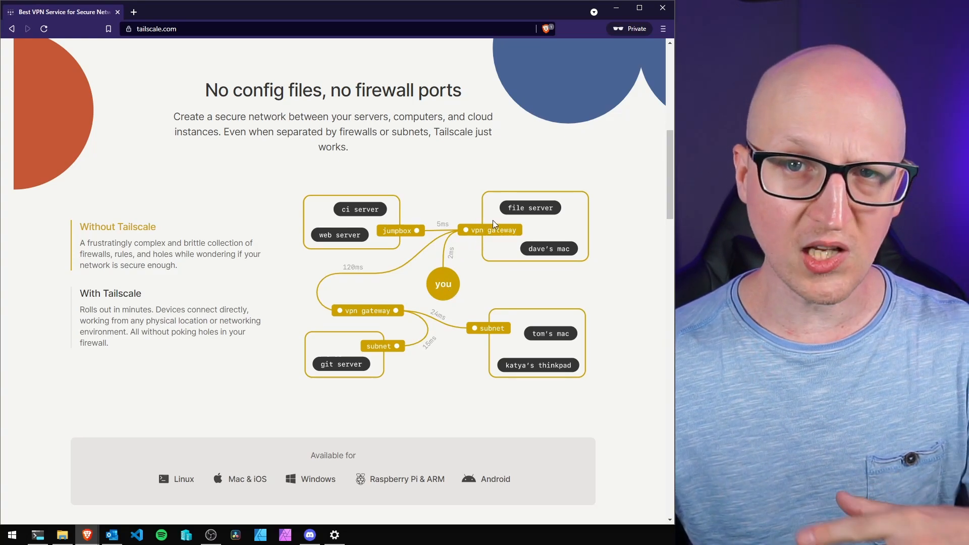
{"action": "mouse_move", "coordinate": [374, 231]}
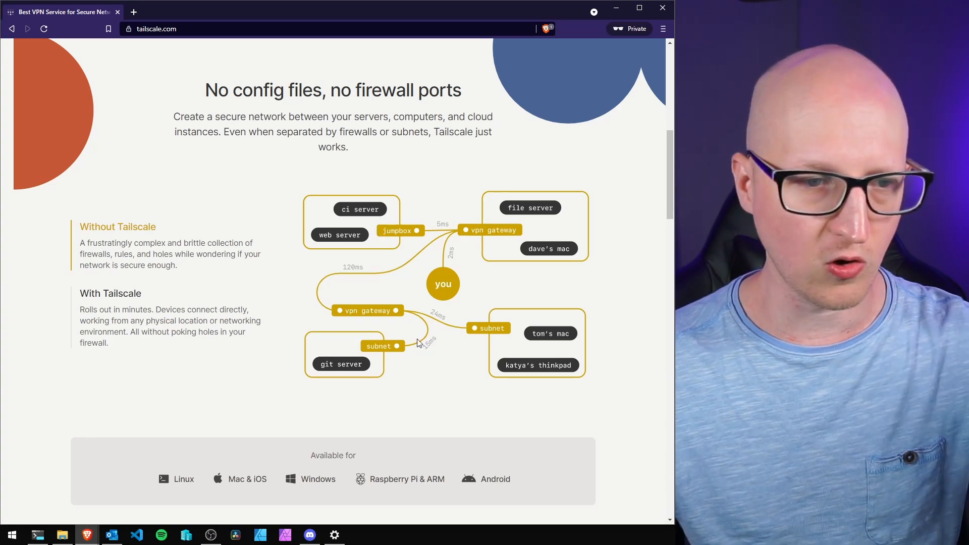
{"action": "mouse_move", "coordinate": [485, 322]}
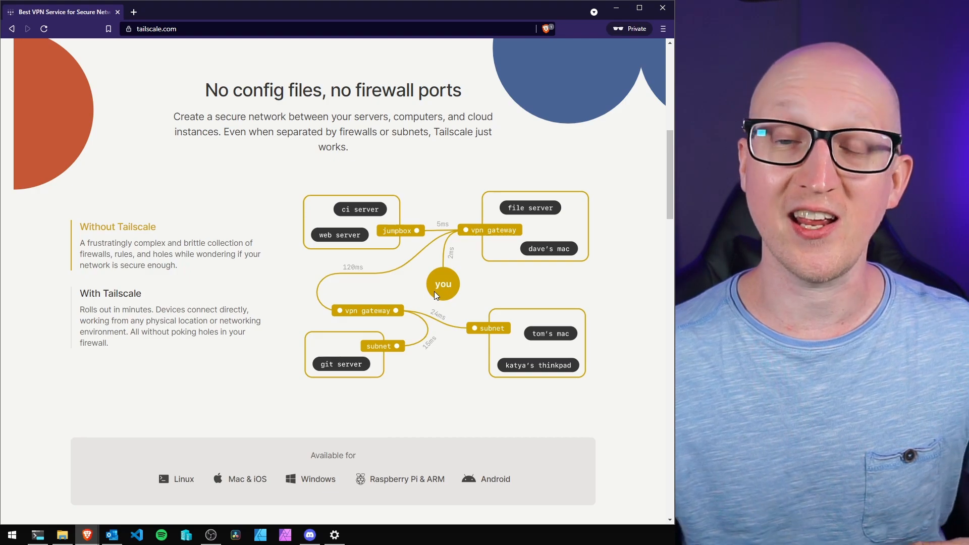
{"action": "mouse_move", "coordinate": [542, 308]}
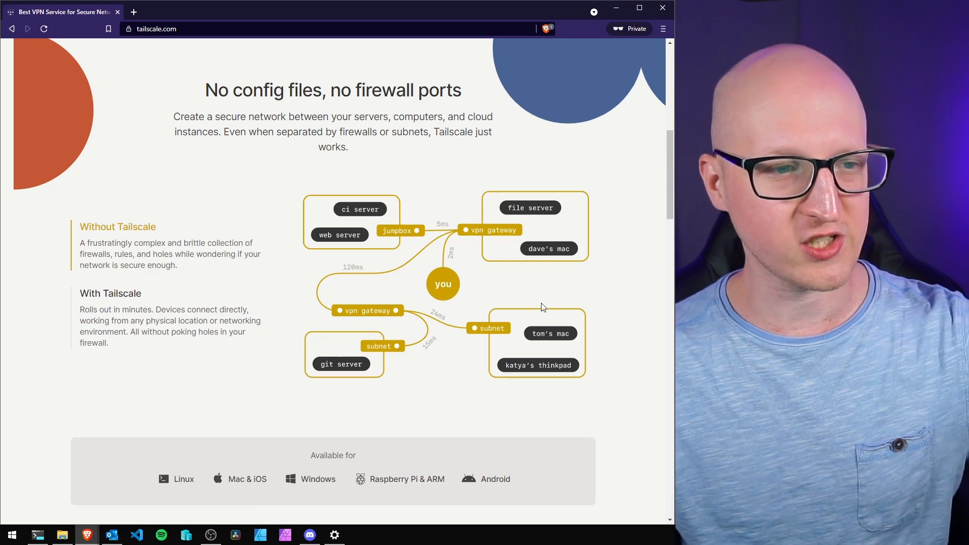
{"action": "mouse_move", "coordinate": [524, 328]}
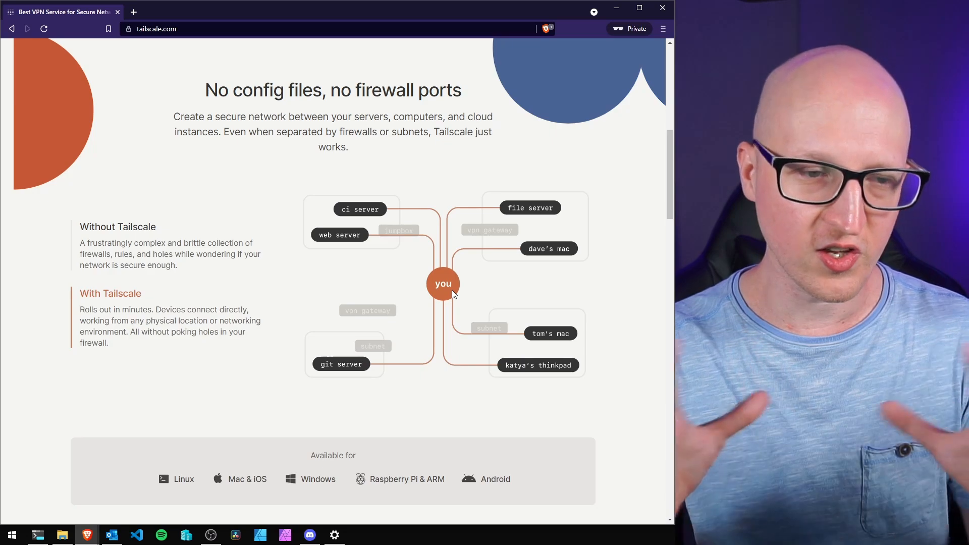
{"action": "mouse_move", "coordinate": [553, 226]}
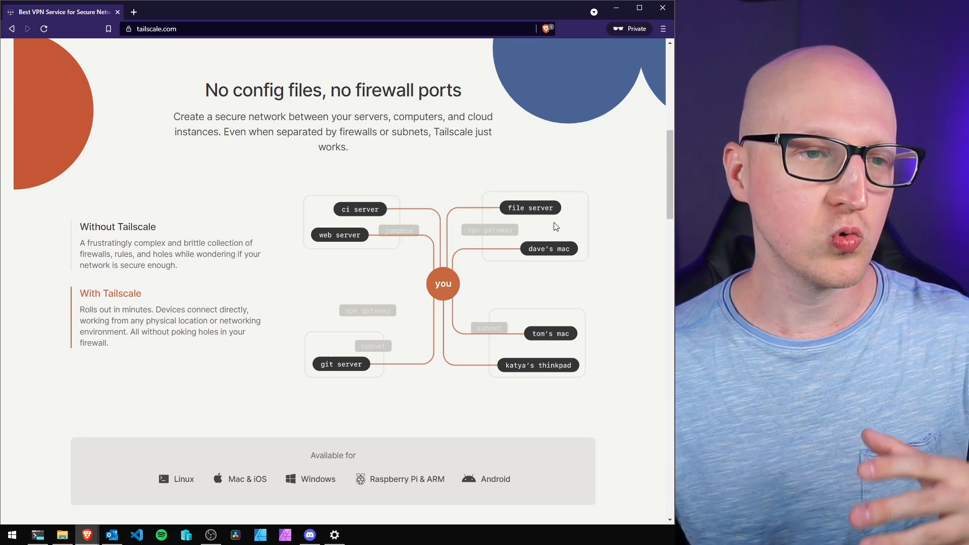
{"action": "mouse_move", "coordinate": [405, 254]}
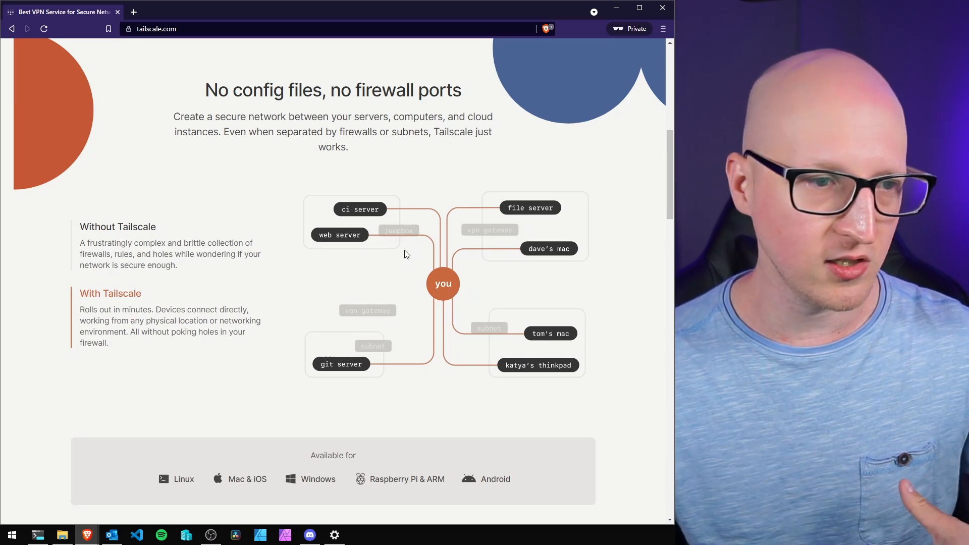
{"action": "mouse_move", "coordinate": [424, 330]}
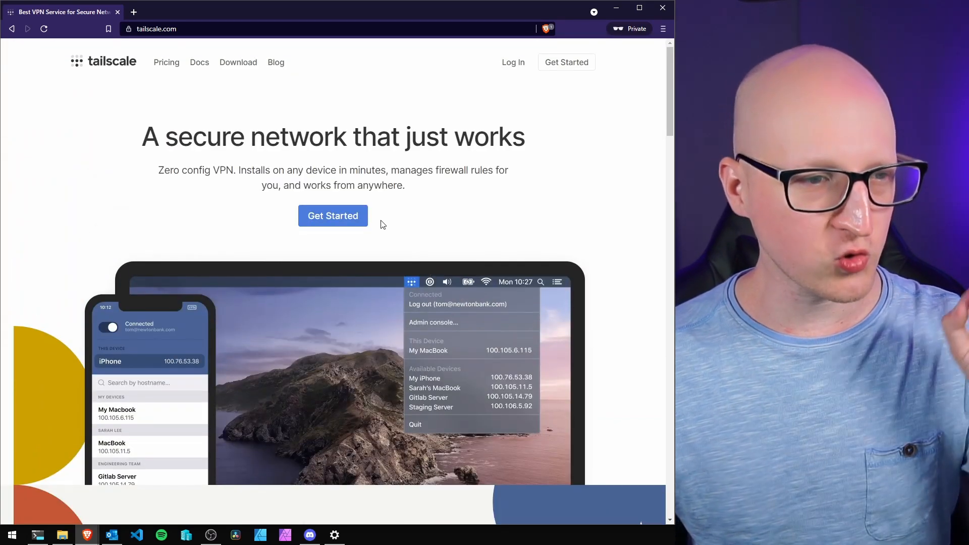
Start account creation via Get Started, reaching the Google/Microsoft/GitHub sign-up page
{"action": "left_click", "coordinate": [333, 216]}
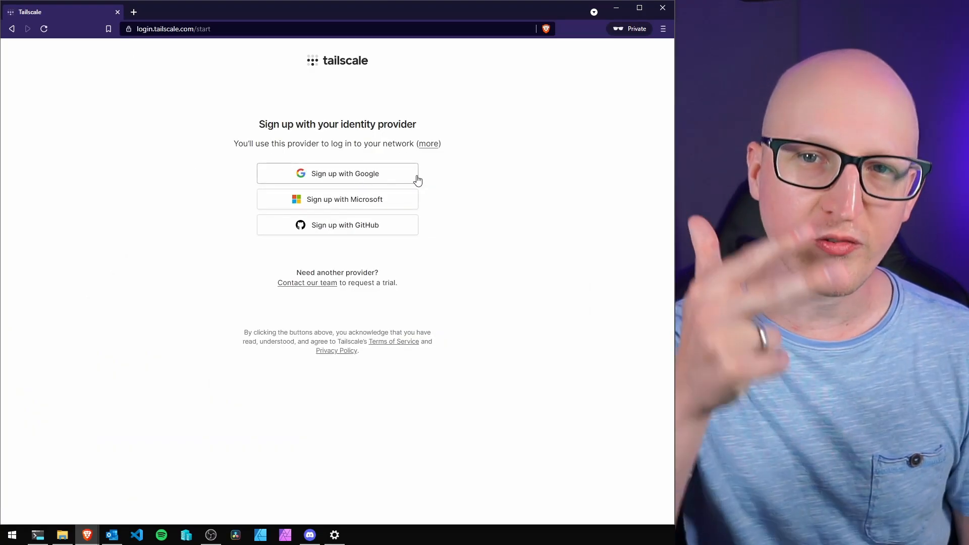
{"action": "mouse_move", "coordinate": [382, 204]}
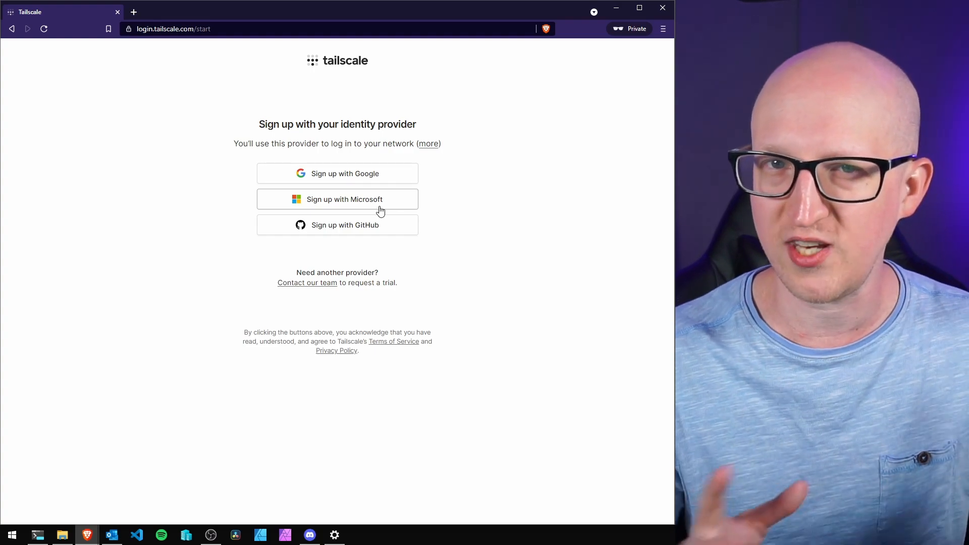
{"action": "mouse_move", "coordinate": [421, 188]}
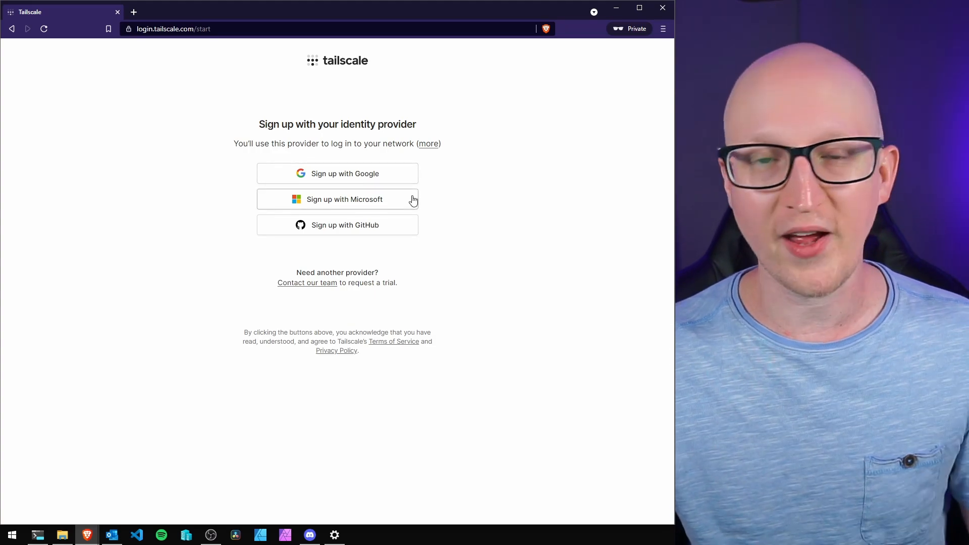
{"action": "mouse_move", "coordinate": [398, 213]}
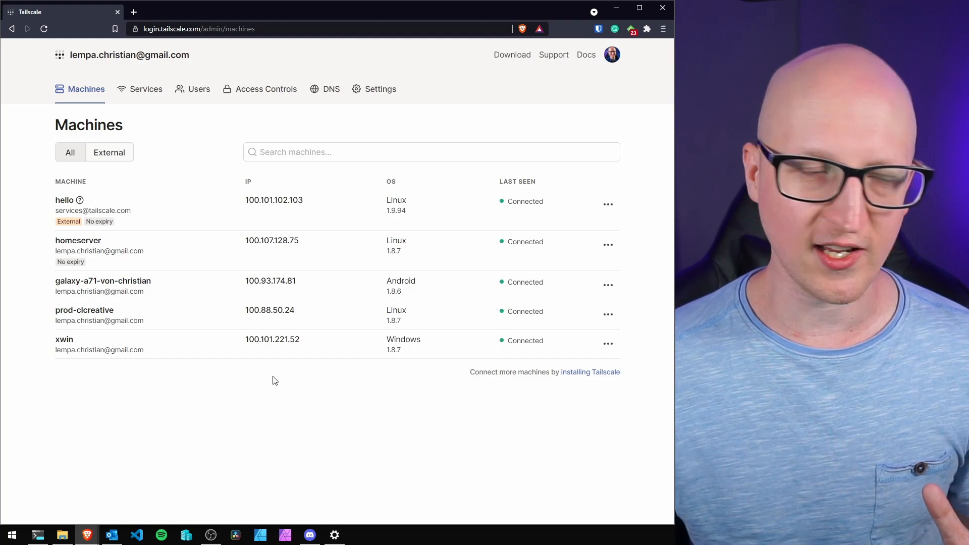
{"action": "mouse_move", "coordinate": [301, 353]}
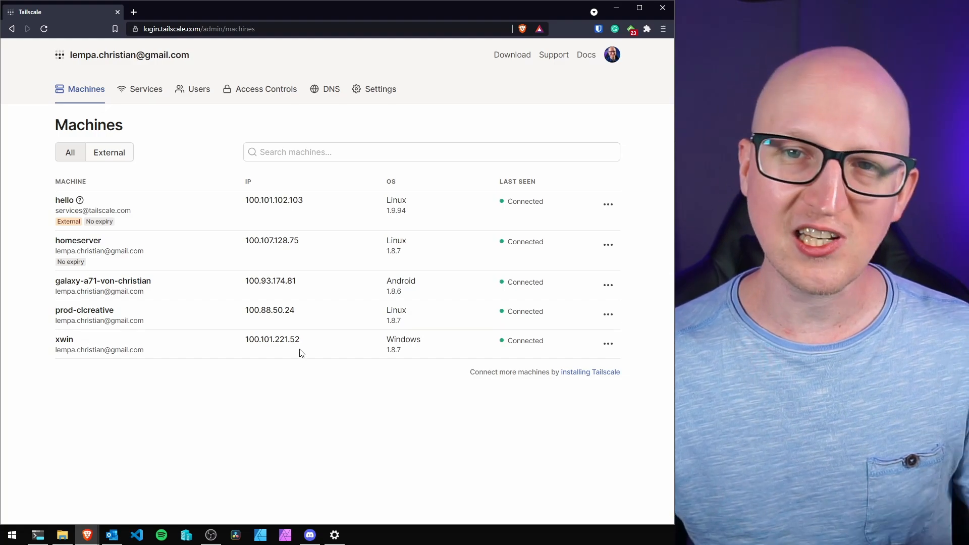
{"action": "mouse_move", "coordinate": [270, 330]}
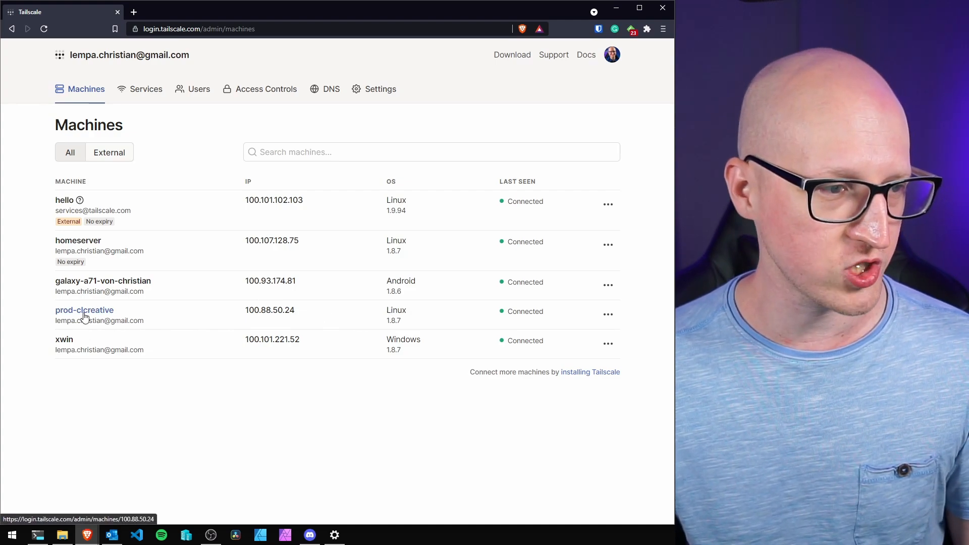
{"action": "mouse_move", "coordinate": [216, 346]}
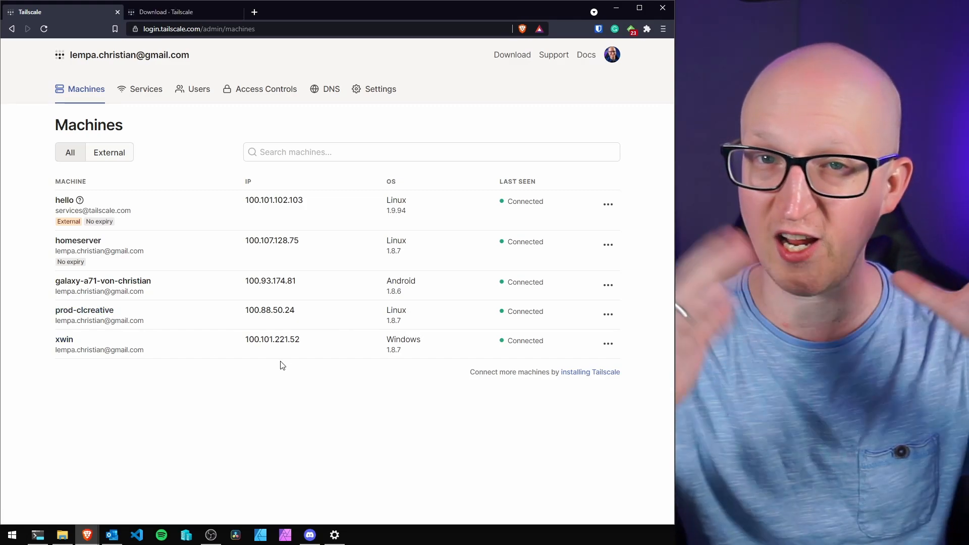
Launch Windows Terminal from the taskbar after reviewing the five connected machines
{"action": "double_click", "coordinate": [269, 309]}
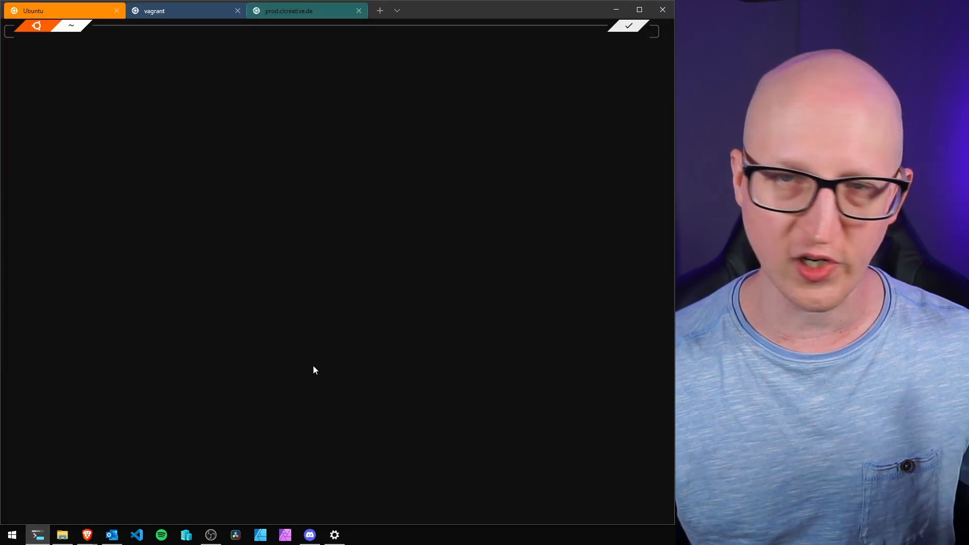
Ping 100.88.50.24 and stop it to show replies with 0% packet loss
{"action": "type", "text": "ping 100.88.50.24"}
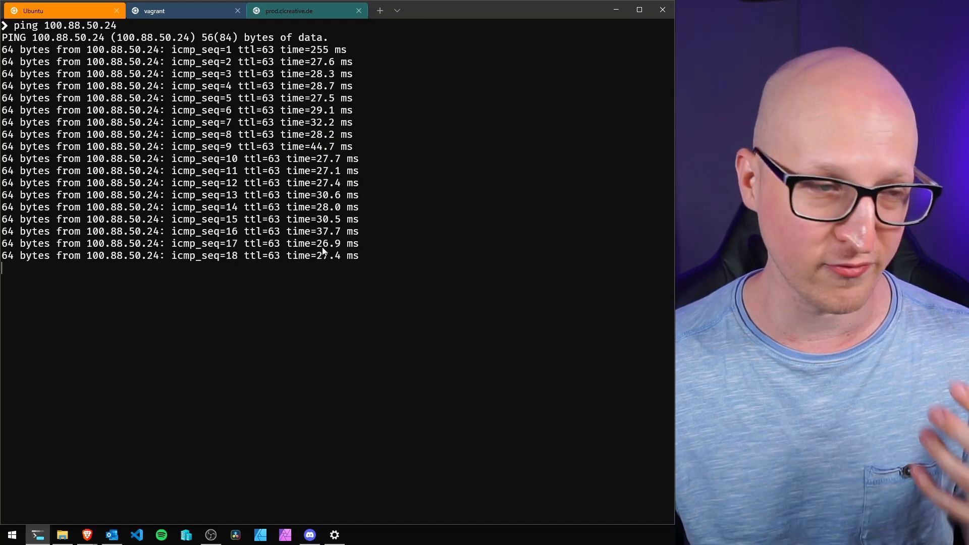
{"action": "key", "text": "ctrl+c"}
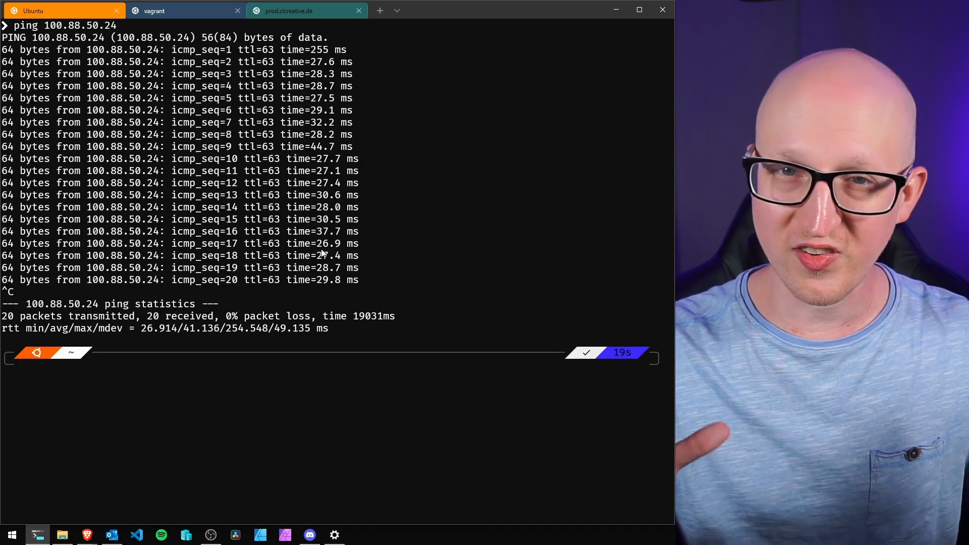
SSH into prod-clcreative, accept the host fingerprint, then exit the session
{"action": "type", "text": "ssh xcad@100.88.50.24"}
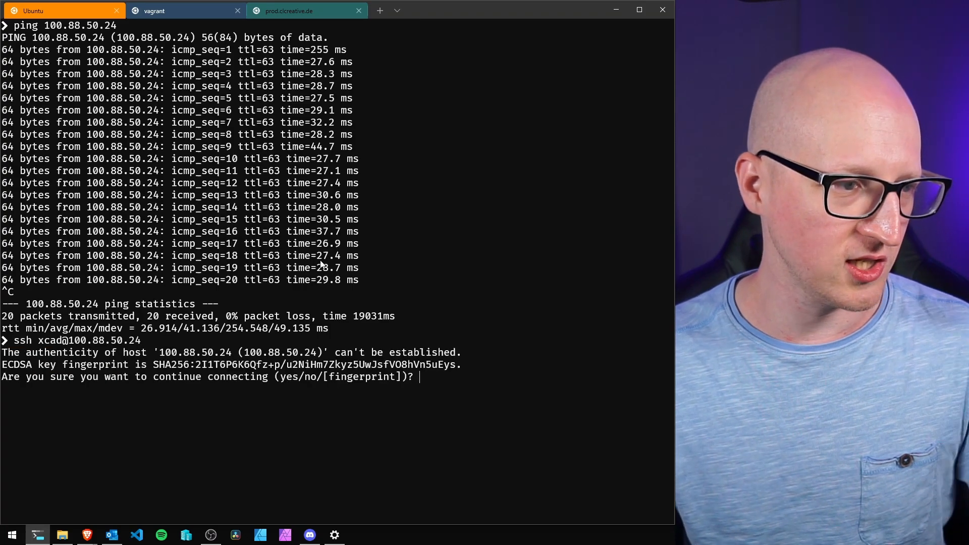
{"action": "type", "text": "yes"}
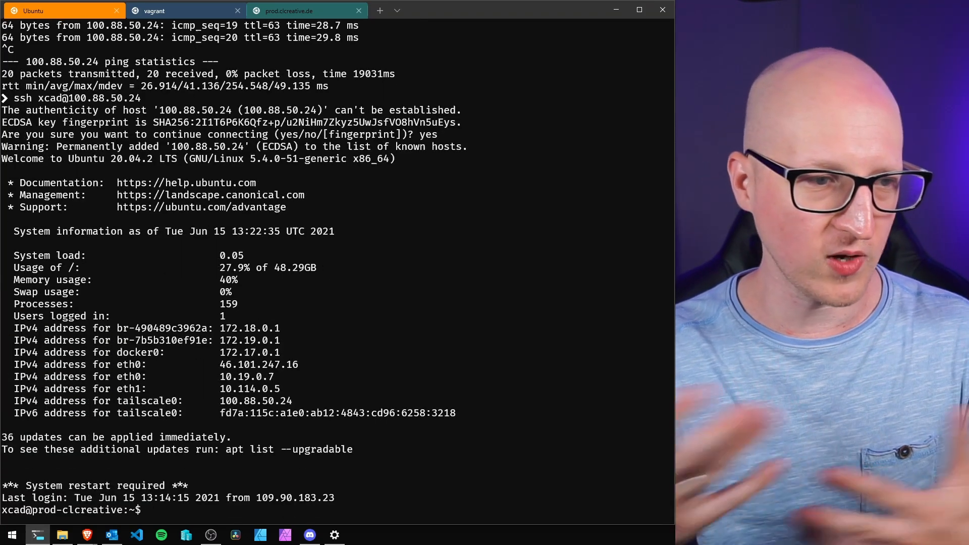
{"action": "type", "text": "exit"}
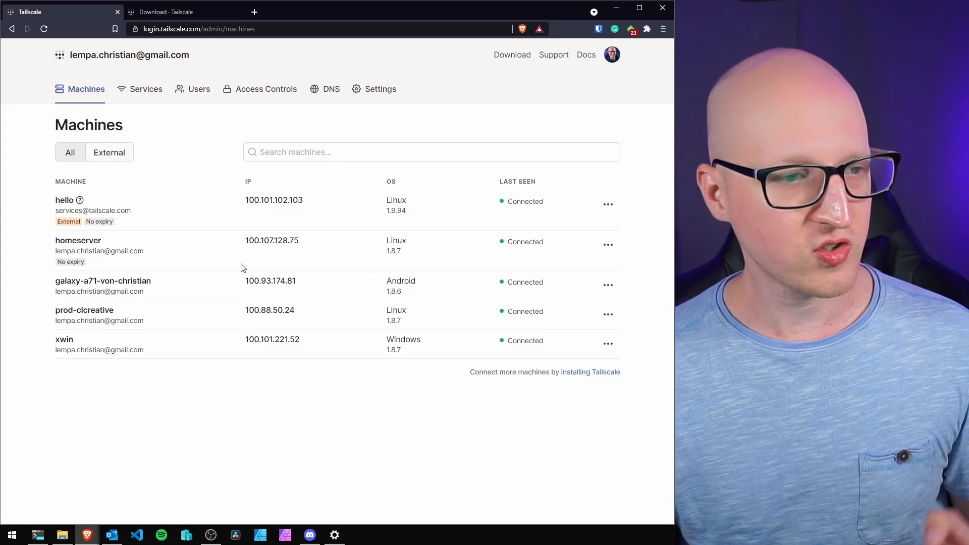
{"action": "mouse_move", "coordinate": [457, 92]}
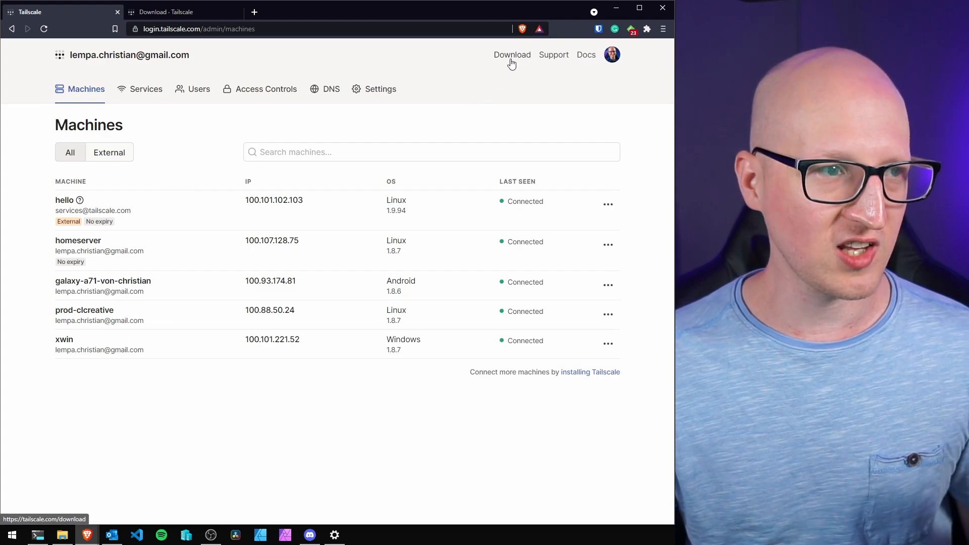
{"action": "left_click", "coordinate": [512, 54]}
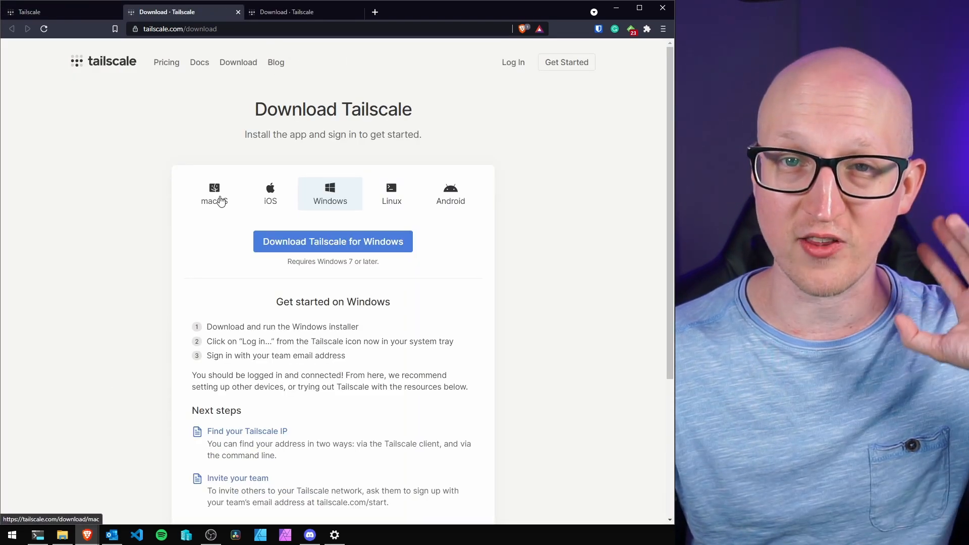
{"action": "left_click", "coordinate": [270, 193]}
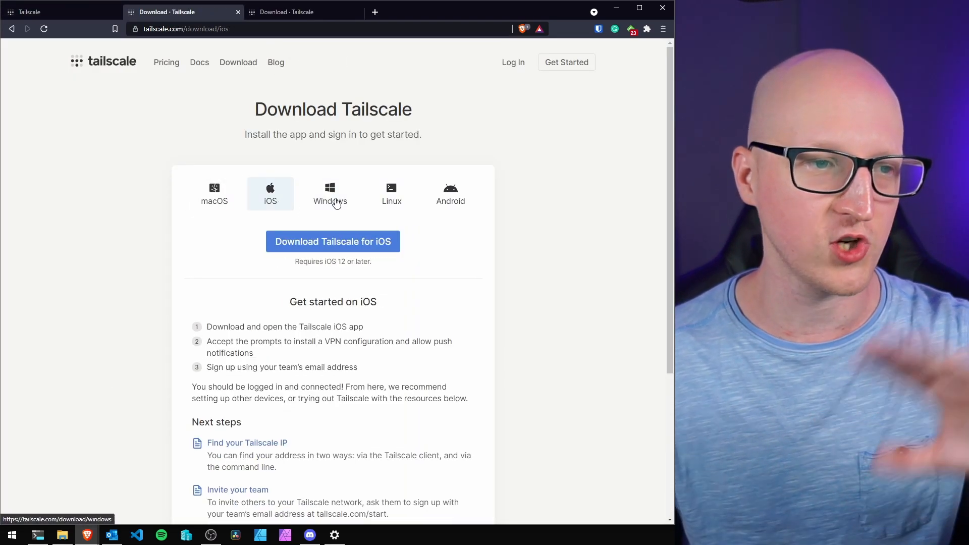
{"action": "left_click", "coordinate": [329, 193]}
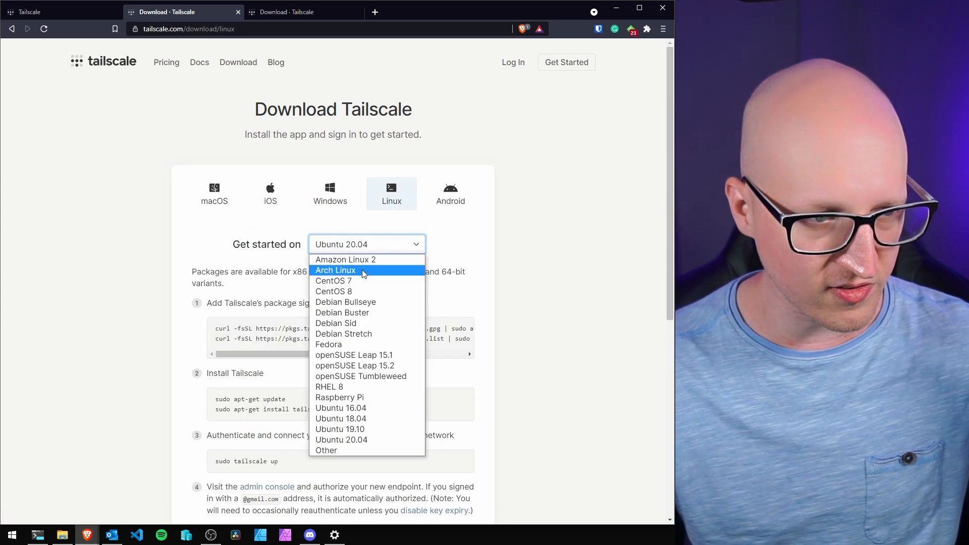
{"action": "mouse_move", "coordinate": [360, 333]}
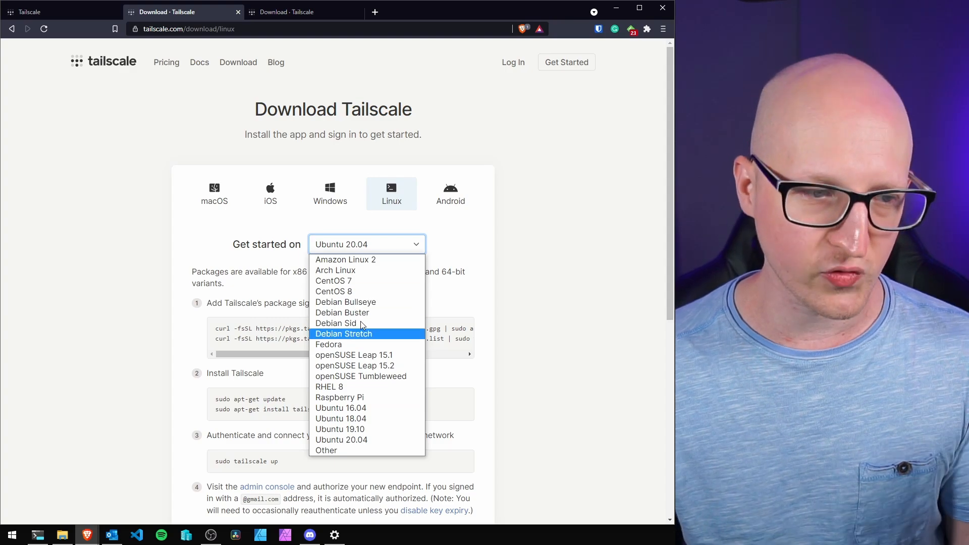
{"action": "left_click", "coordinate": [450, 192]}
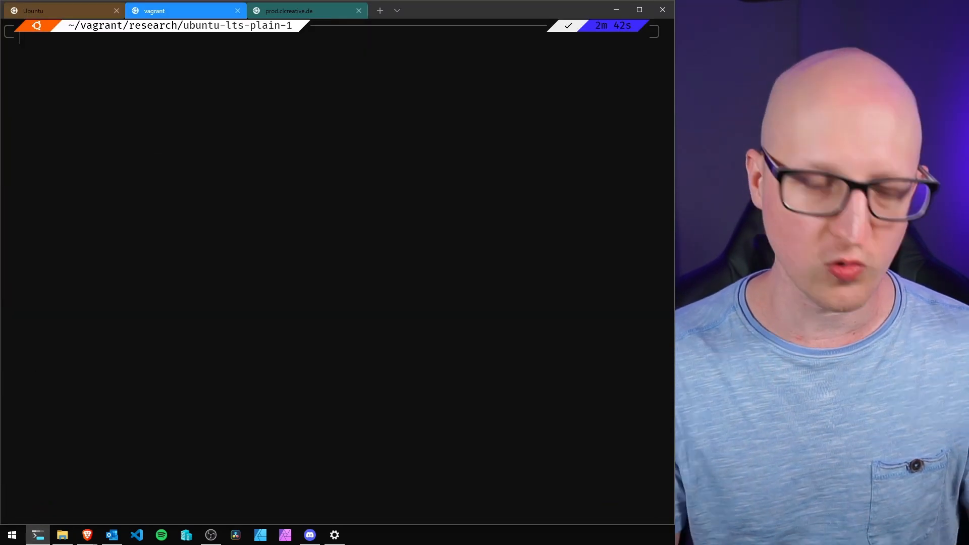
Run vagrant up until the Ubuntu VM is booted and ready, then vagrant ssh into it
{"action": "type", "text": "vagrant up"}
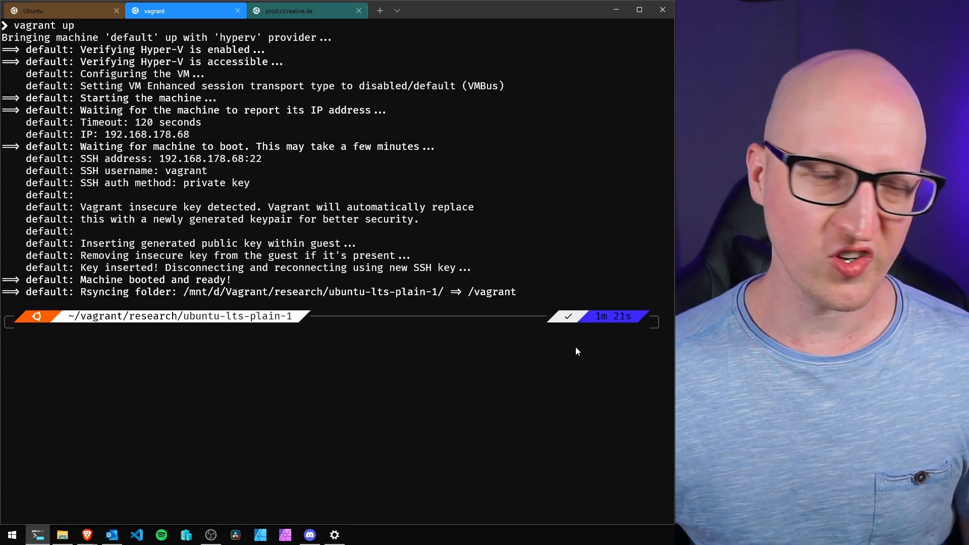
{"action": "mouse_move", "coordinate": [610, 321]}
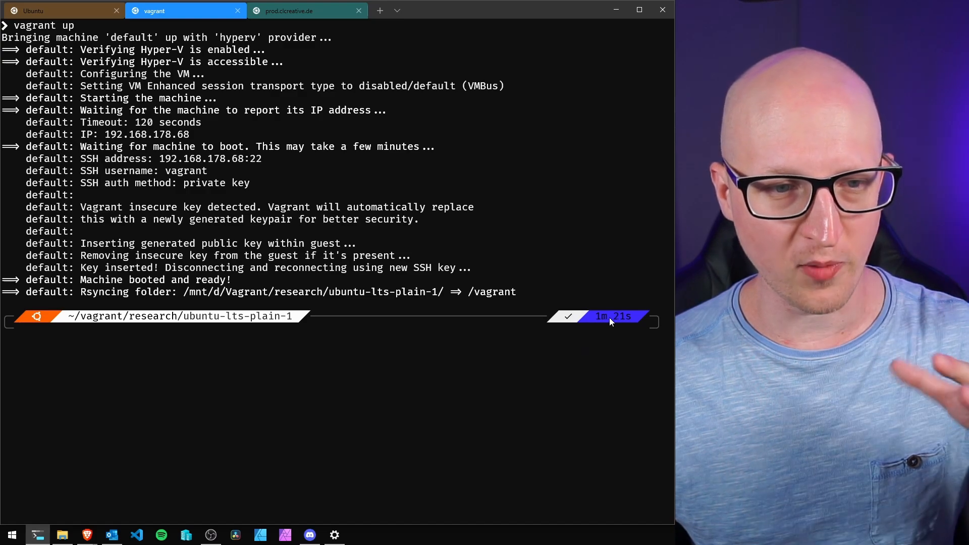
{"action": "type", "text": "vagrant ssh"}
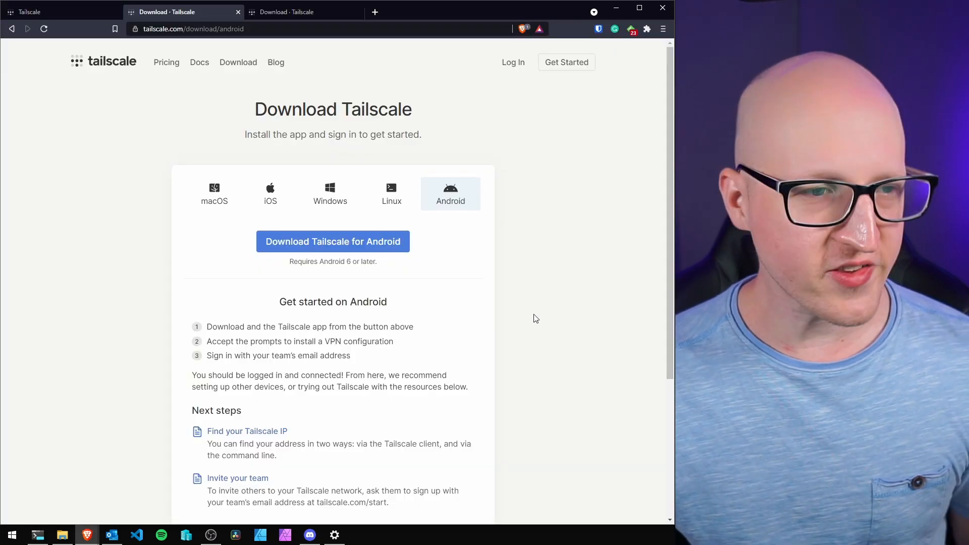
Select the Linux Ubuntu 20.04 install steps and copy the curl repository setup command
{"action": "left_click", "coordinate": [391, 193]}
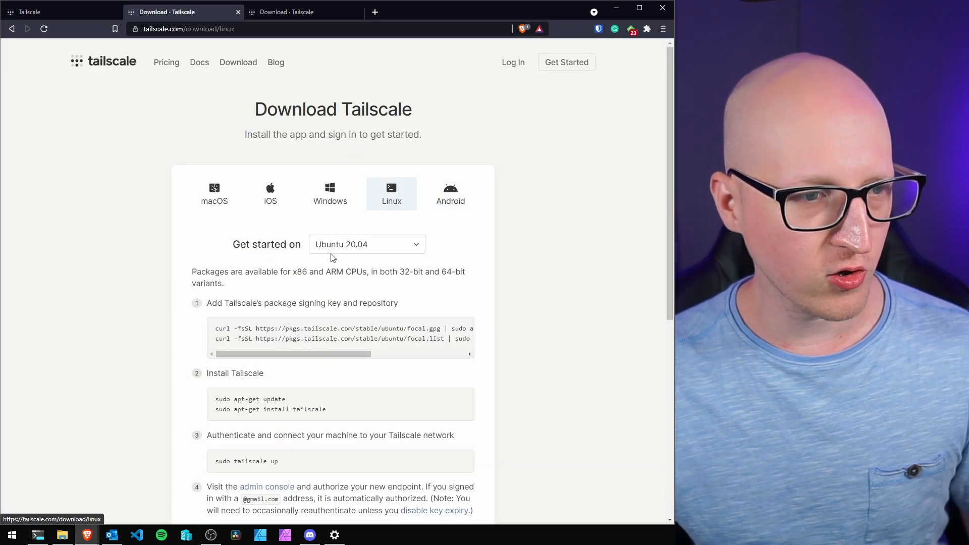
{"action": "left_click", "coordinate": [365, 243]}
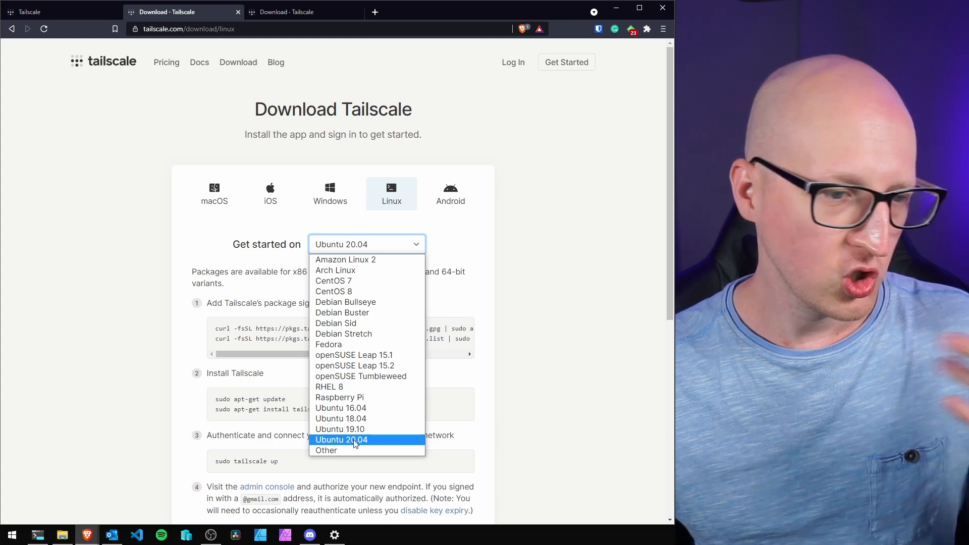
{"action": "left_click", "coordinate": [341, 439]}
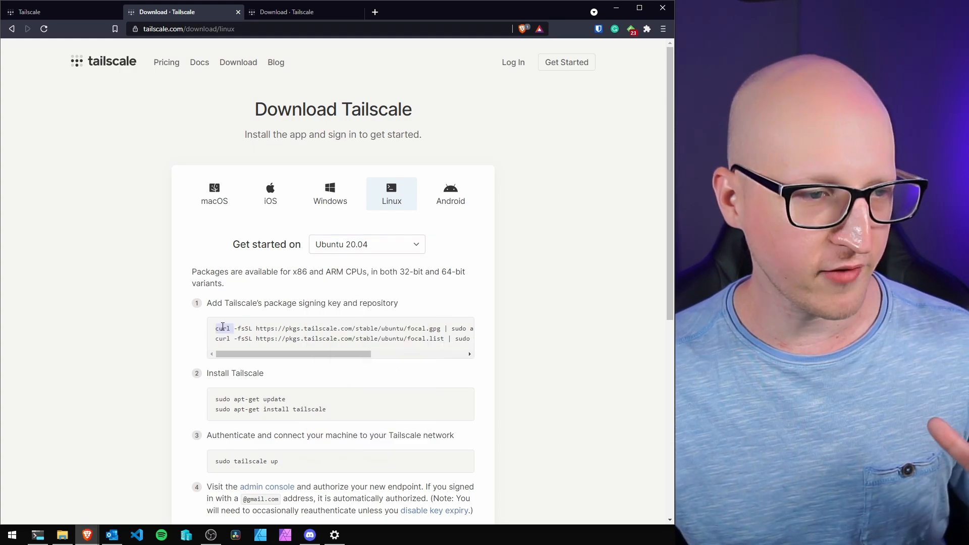
{"action": "left_click_drag", "start_coordinate": [223, 328], "coordinate": [364, 328]}
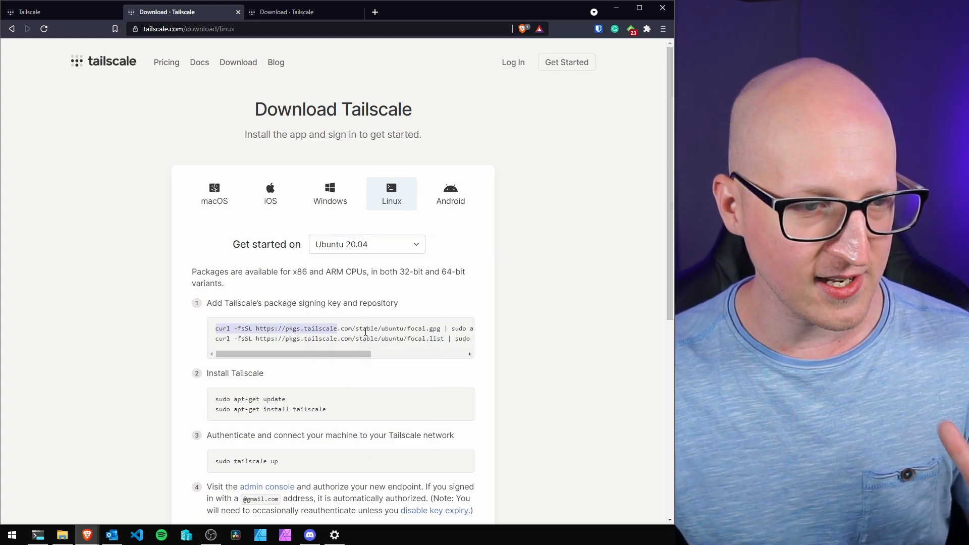
{"action": "scroll", "scroll_direction": "right", "scroll_amount": 3}
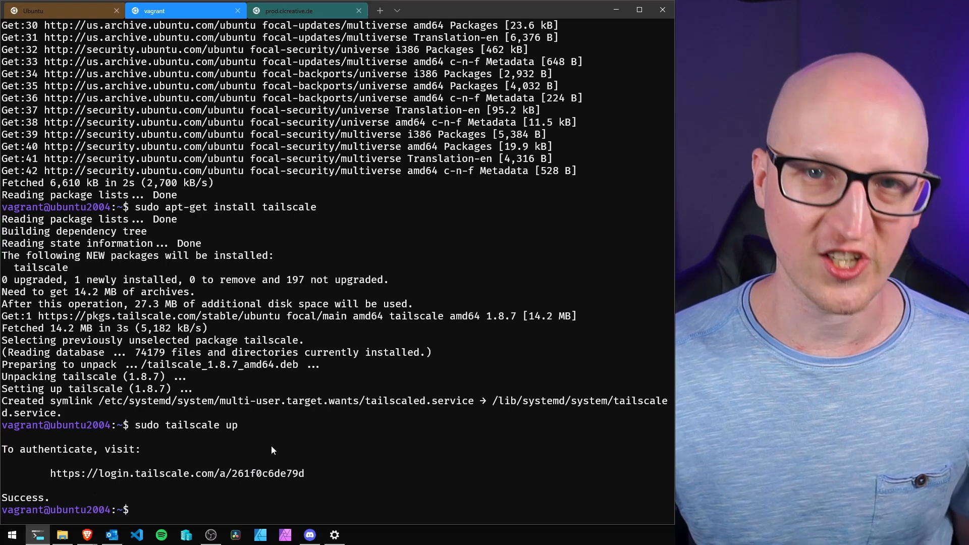
{"action": "mouse_move", "coordinate": [287, 444]}
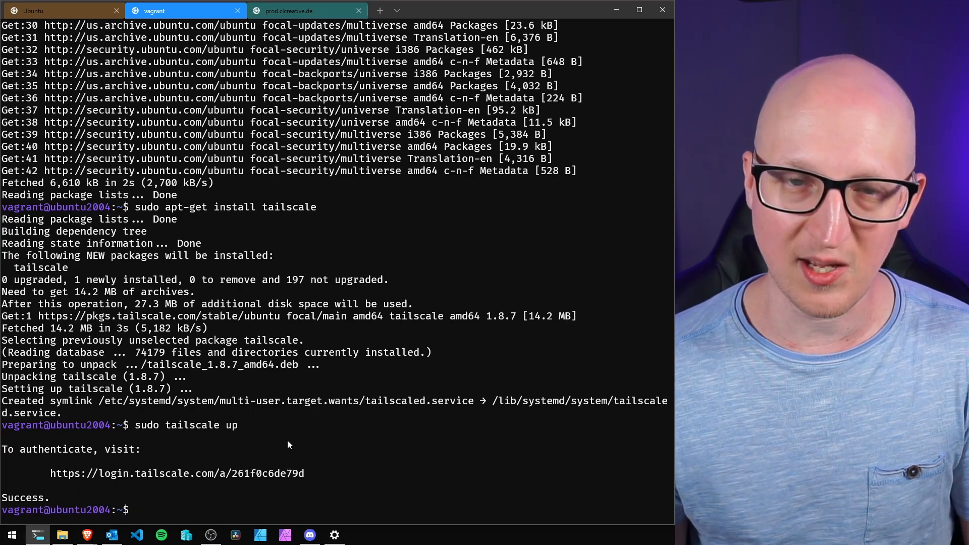
Run tailscale status on the VM, listing it at 100.126.82.32 with the other peers
{"action": "type", "text": "t"}
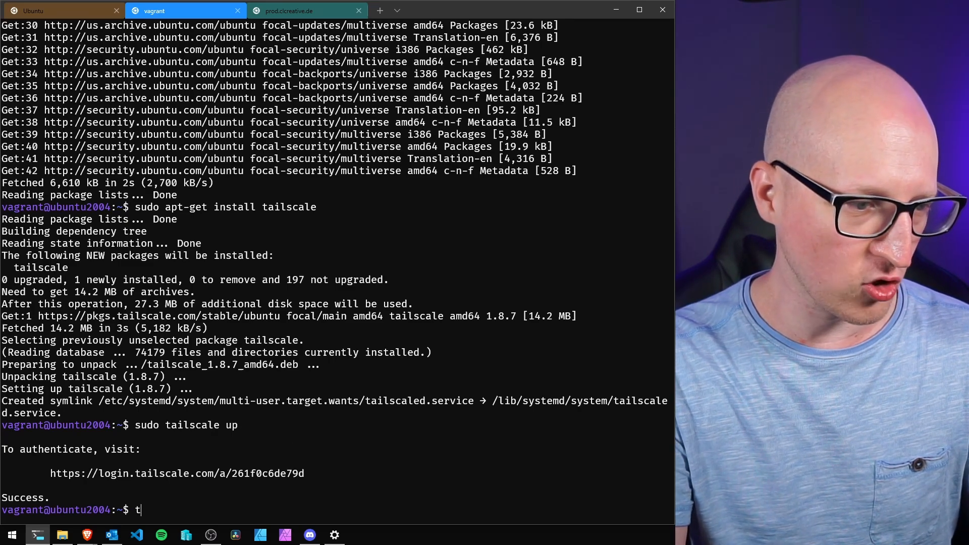
{"action": "type", "text": "ailscale"}
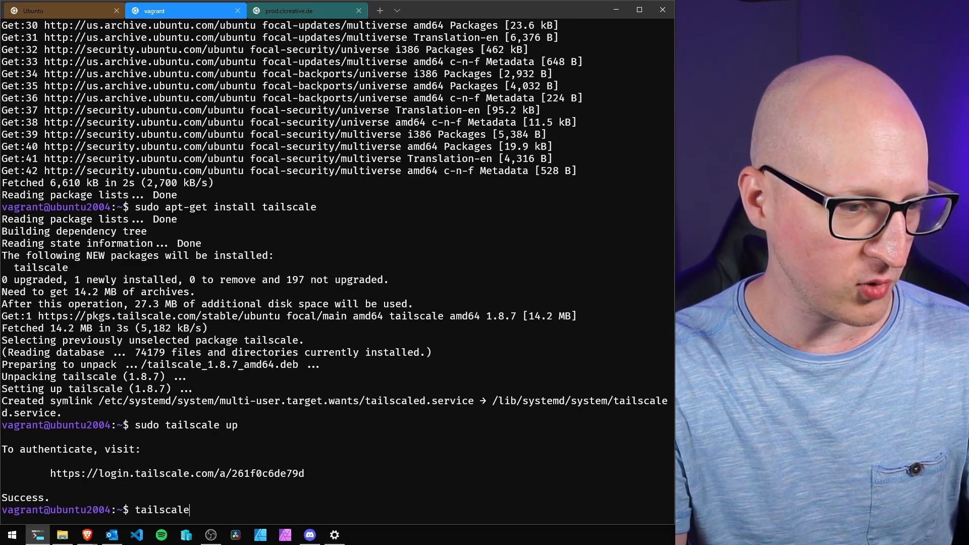
{"action": "type", "text": "status"}
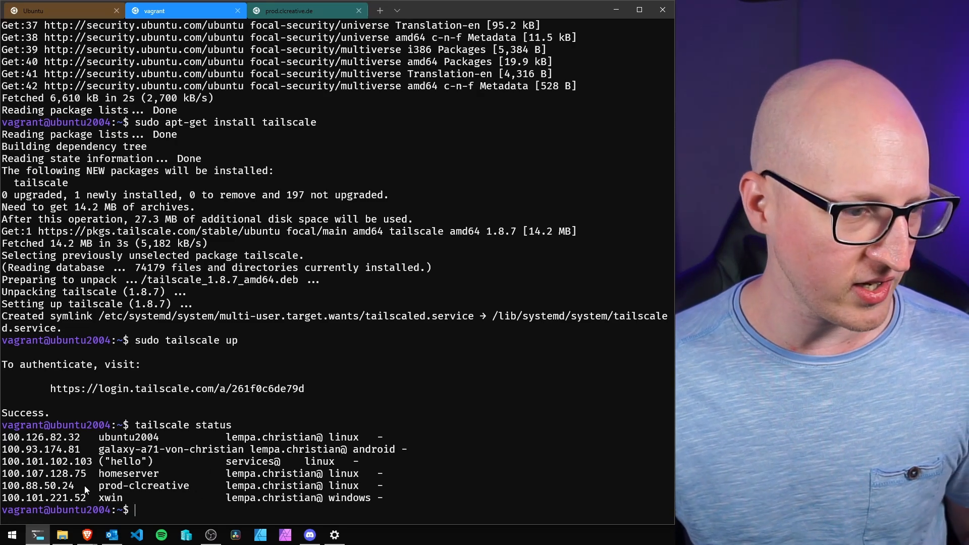
Copy peer IPs from the status output and ping 100.107.128.75 with 0% loss
{"action": "double_click", "coordinate": [45, 474]}
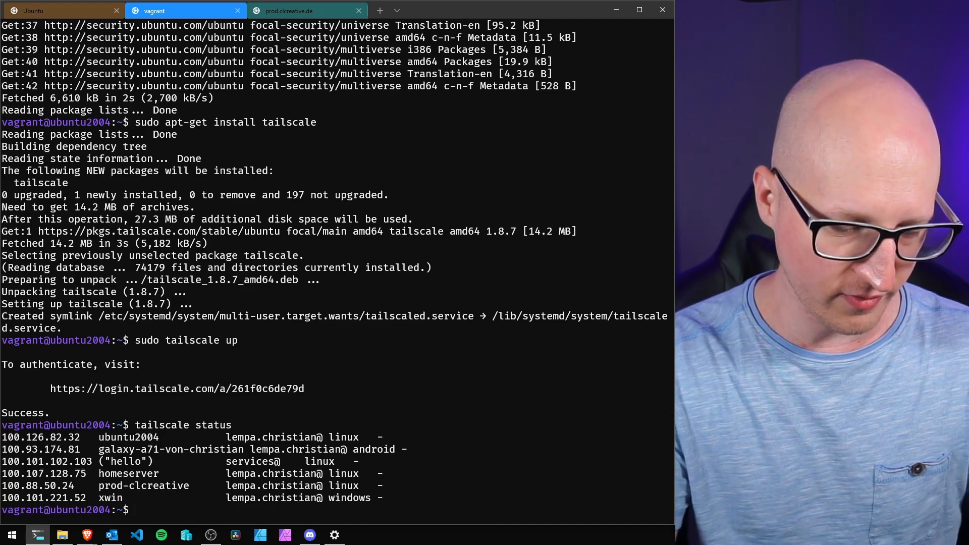
{"action": "type", "text": "ping 100.107.128.75"}
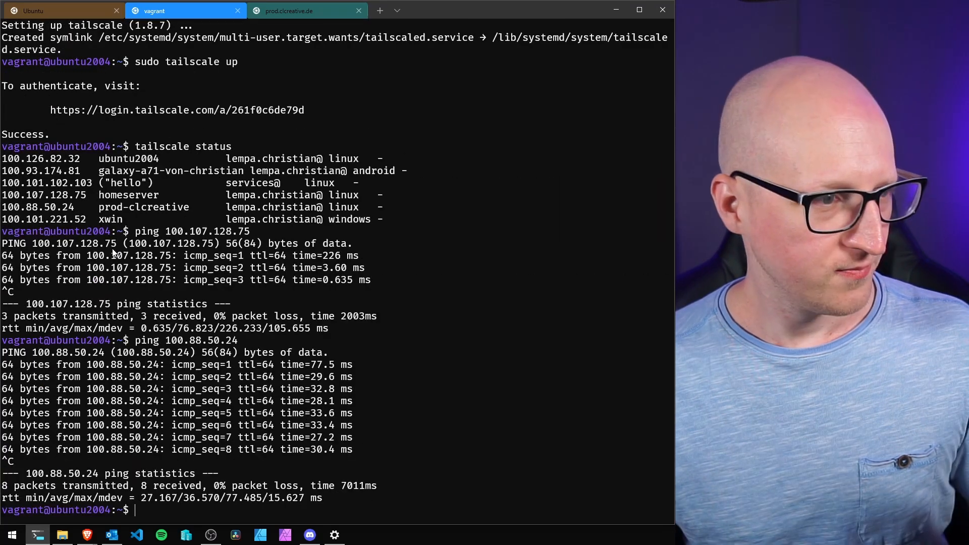
{"action": "double_click", "coordinate": [203, 231]}
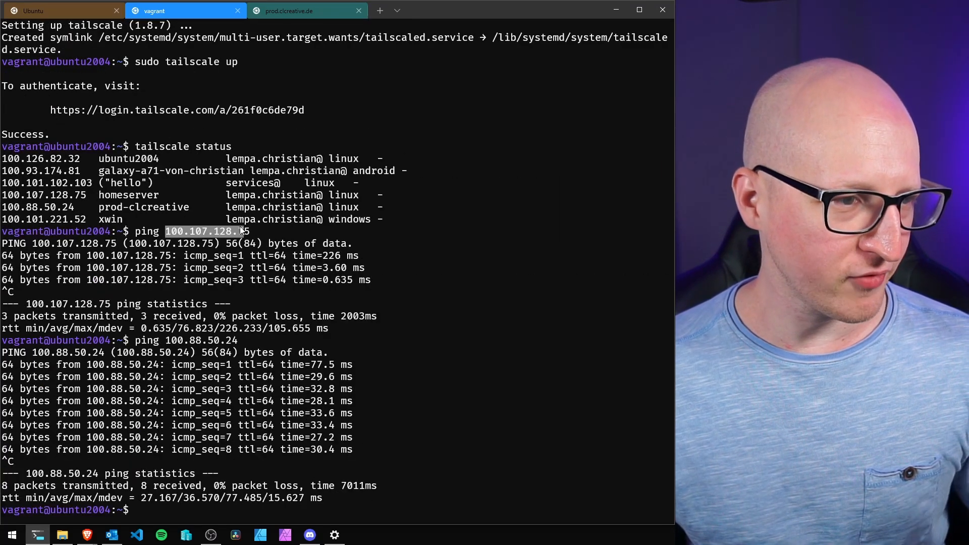
{"action": "type", "text": "p"}
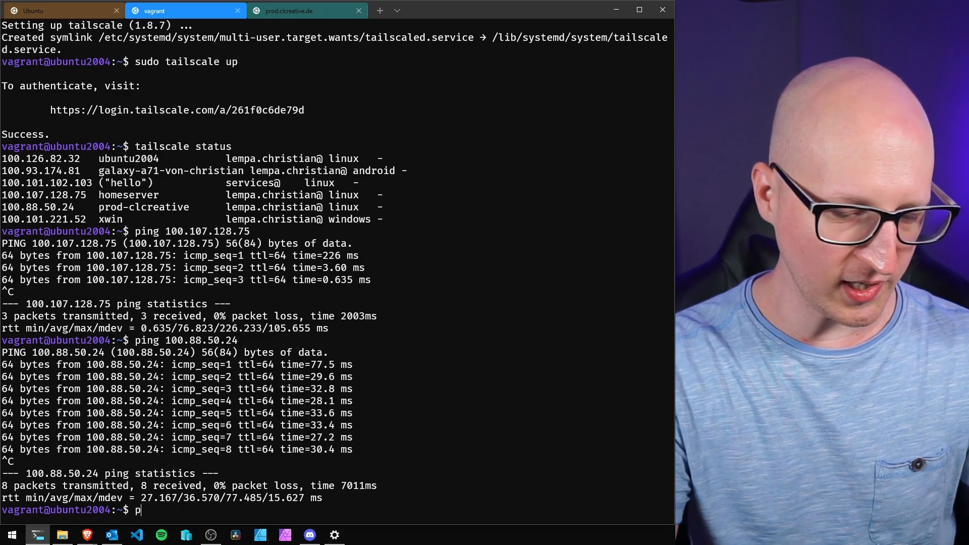
{"action": "type", "text": "ing 100.107.128.75"}
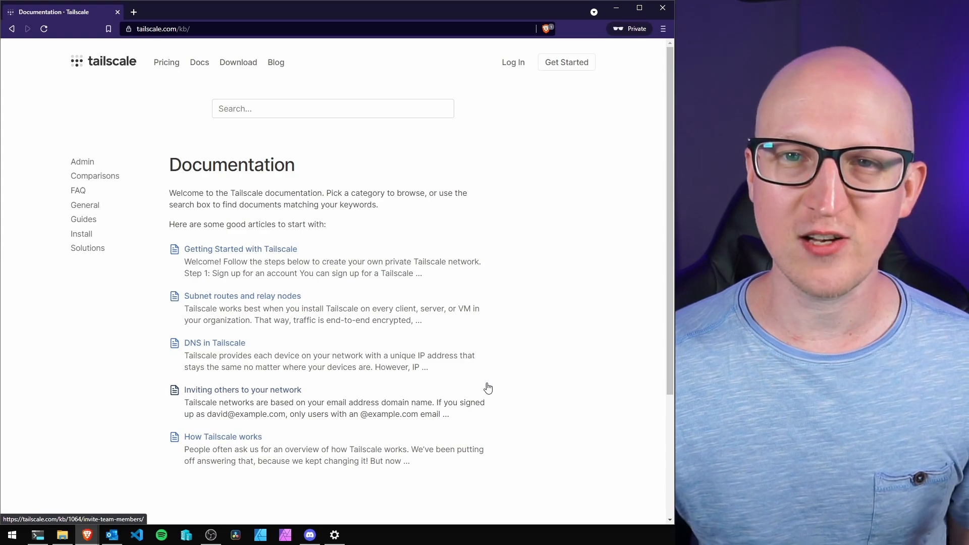
Open the How Tailscale works article from the docs starter list and scroll into it
{"action": "left_click", "coordinate": [223, 436]}
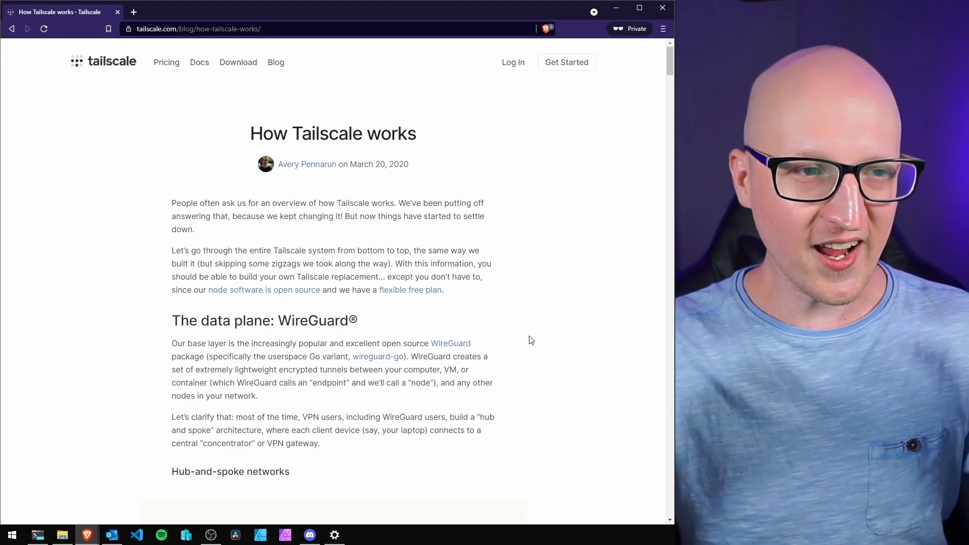
{"action": "mouse_move", "coordinate": [364, 242]}
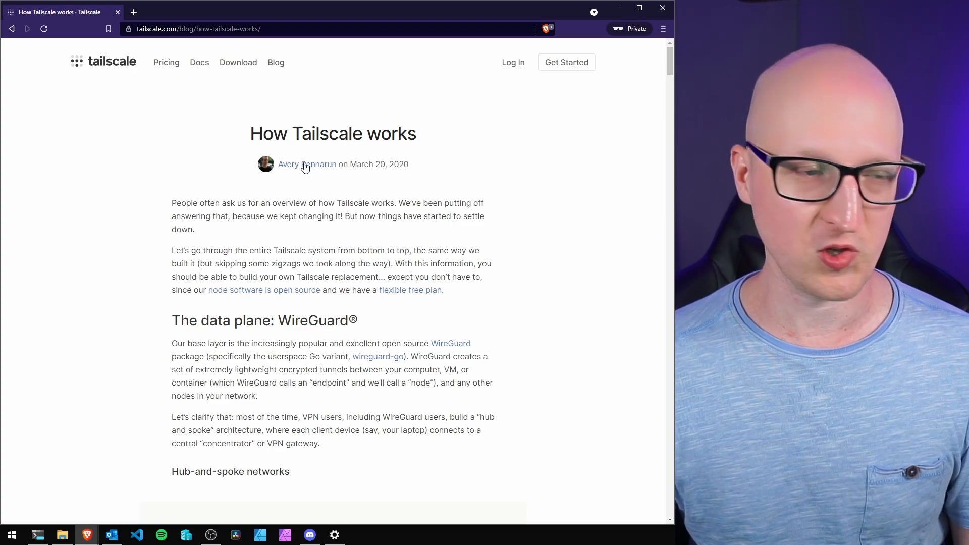
{"action": "mouse_move", "coordinate": [327, 192]}
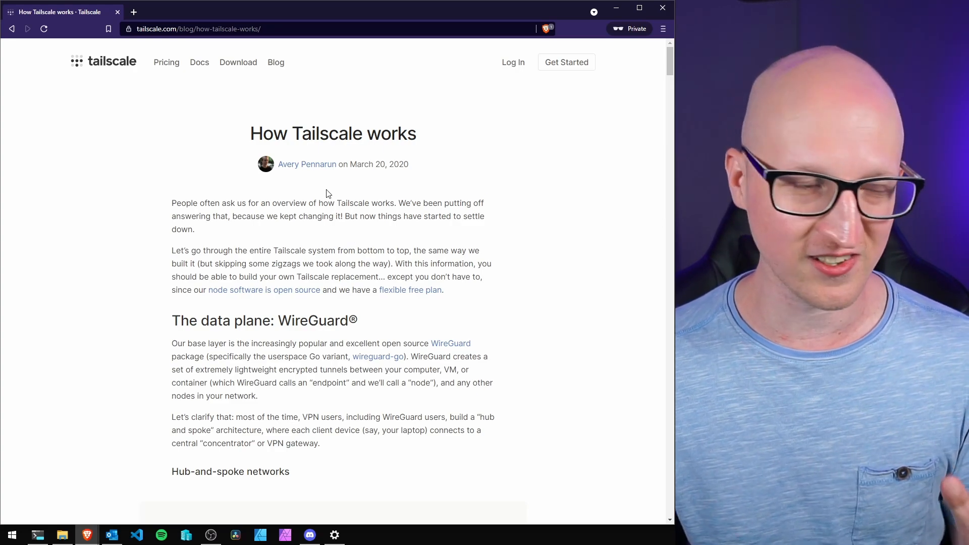
{"action": "scroll", "scroll_direction": "down", "scroll_amount": 3}
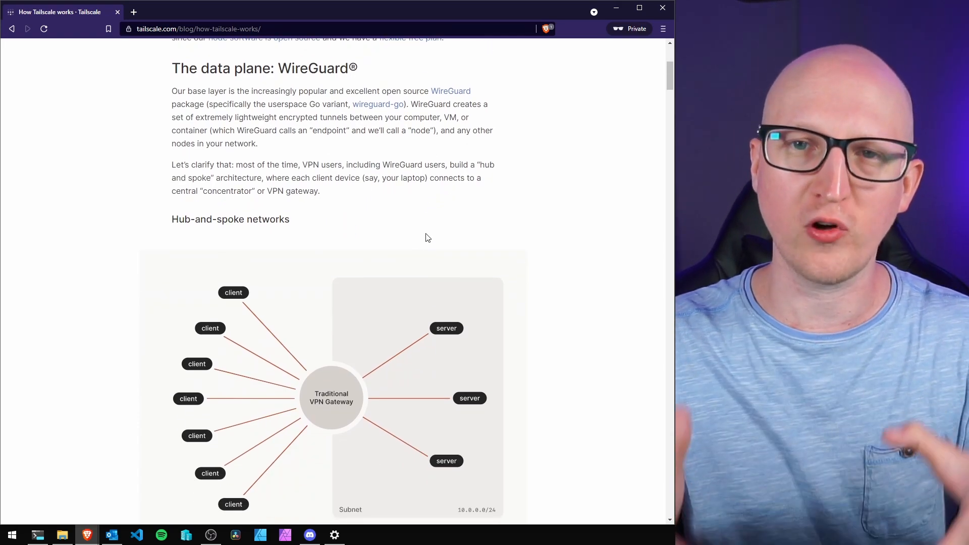
Scroll to Figure 1, the traditional hub-and-spoke VPN diagram
{"action": "scroll", "scroll_direction": "down", "scroll_amount": 3}
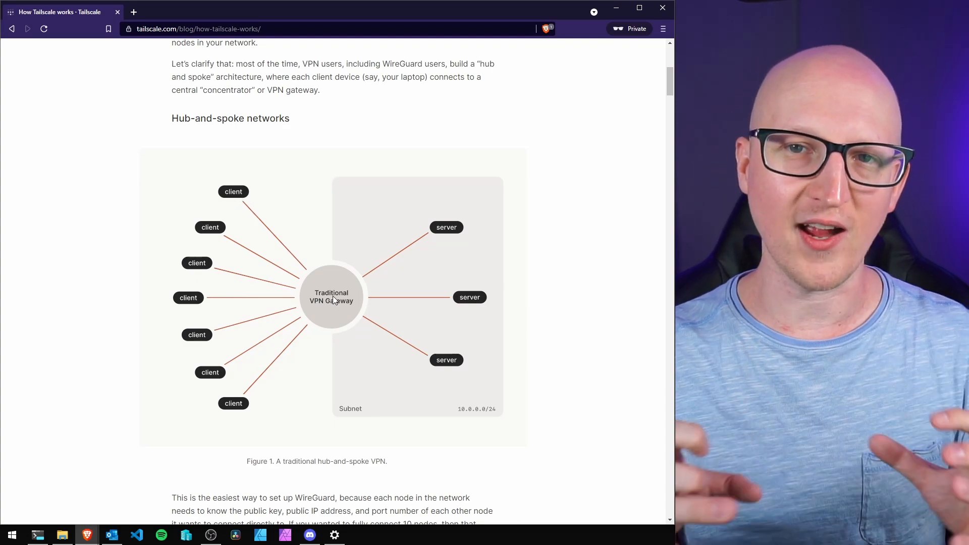
{"action": "mouse_move", "coordinate": [232, 206]}
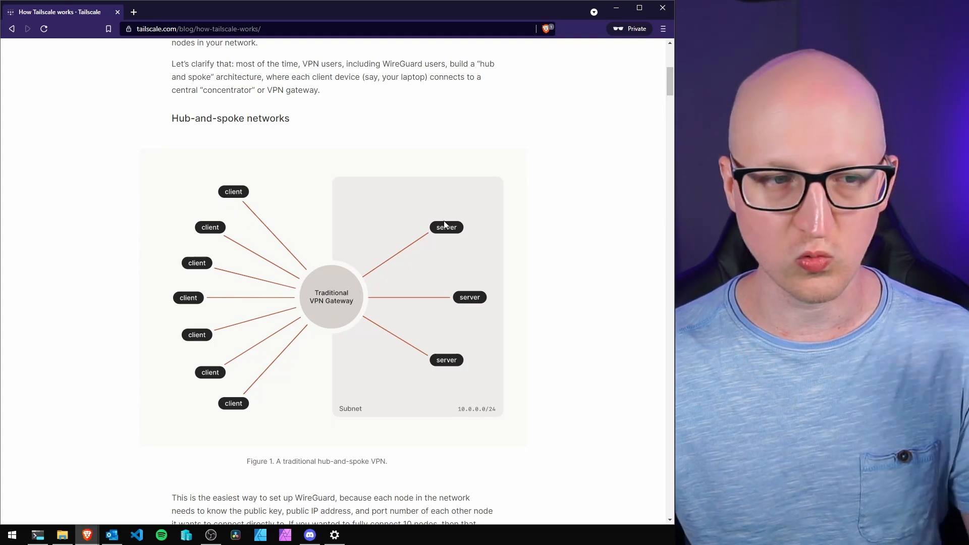
{"action": "mouse_move", "coordinate": [365, 405]}
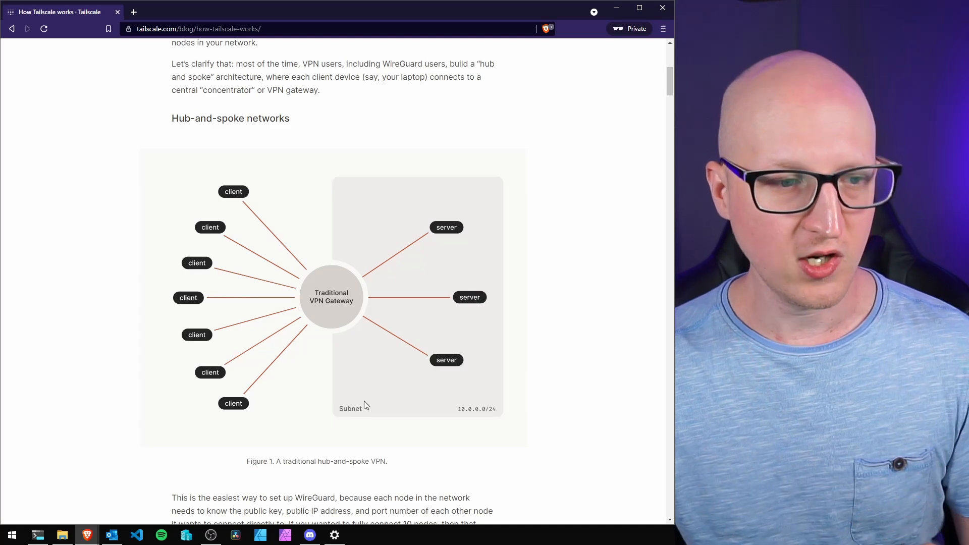
{"action": "mouse_move", "coordinate": [473, 319]}
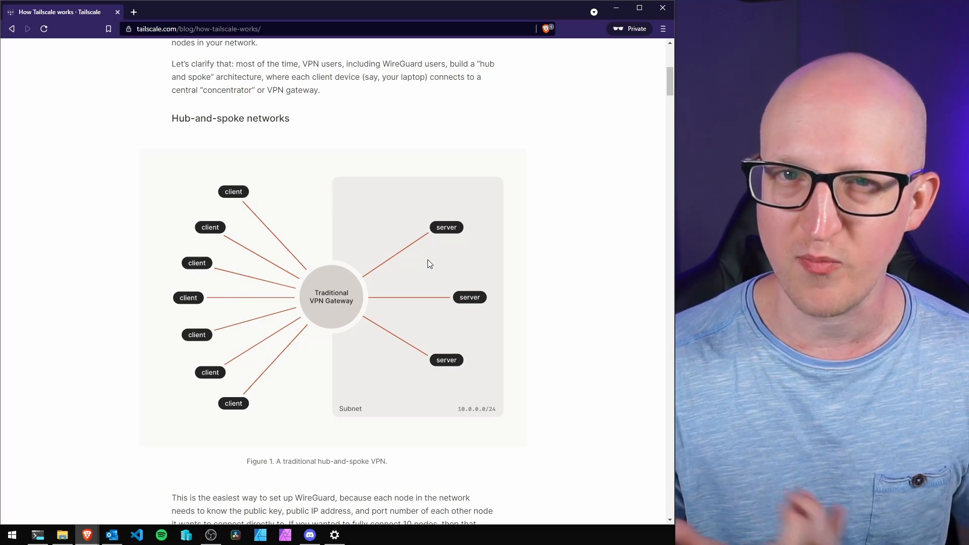
Scroll the How Tailscale works article down to Figure 2(b), the WireGuard multipoint routing map
{"action": "scroll", "scroll_direction": "down", "scroll_amount": 3}
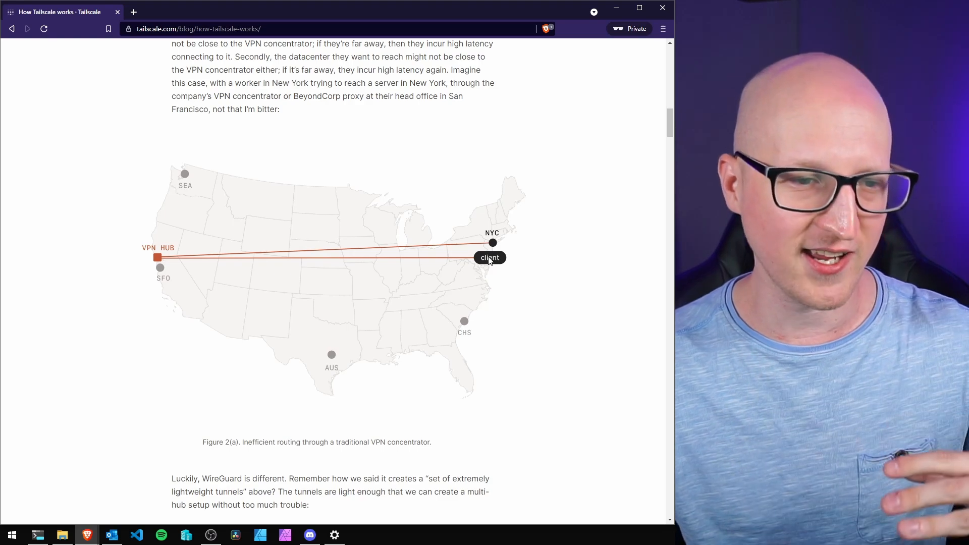
{"action": "mouse_move", "coordinate": [498, 242]}
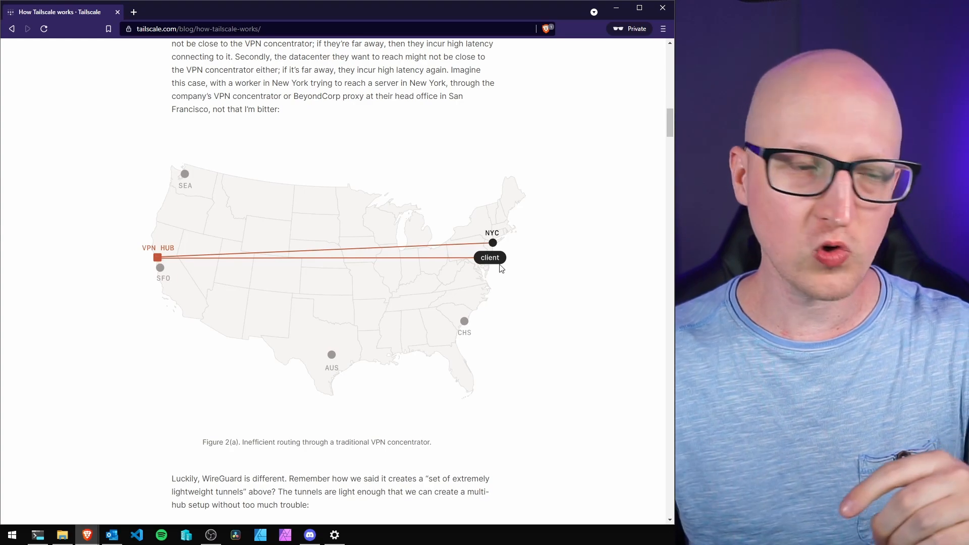
{"action": "mouse_move", "coordinate": [328, 250]}
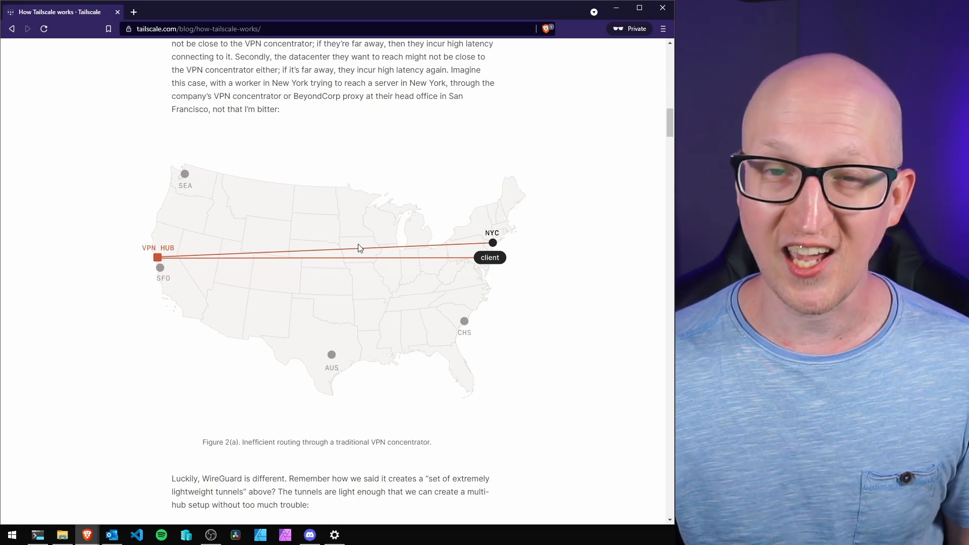
{"action": "scroll", "scroll_direction": "down", "scroll_amount": 3}
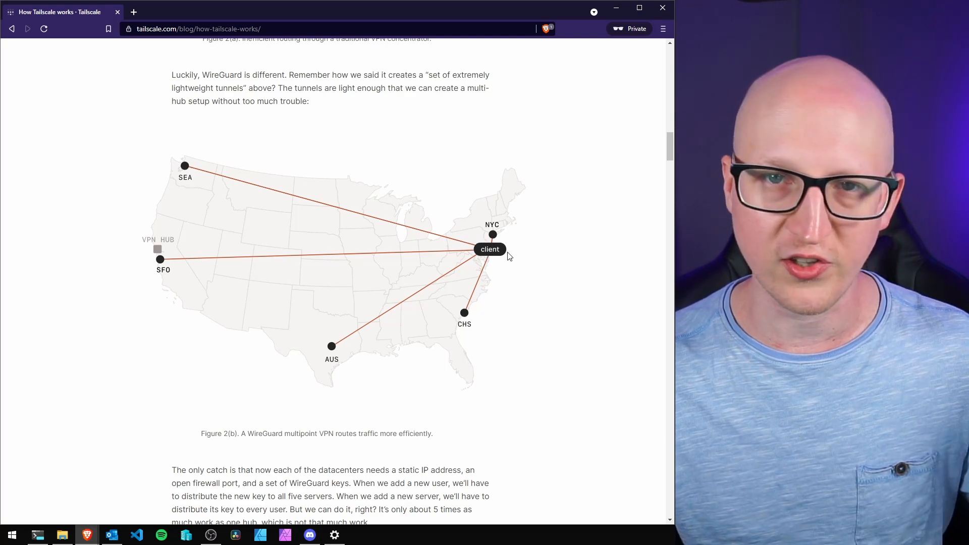
{"action": "mouse_move", "coordinate": [524, 254]}
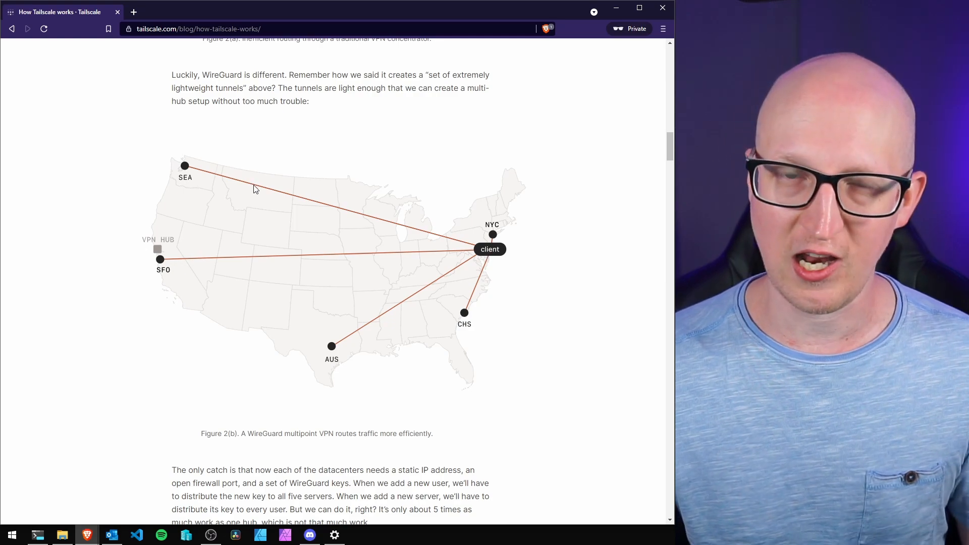
{"action": "mouse_move", "coordinate": [286, 178]}
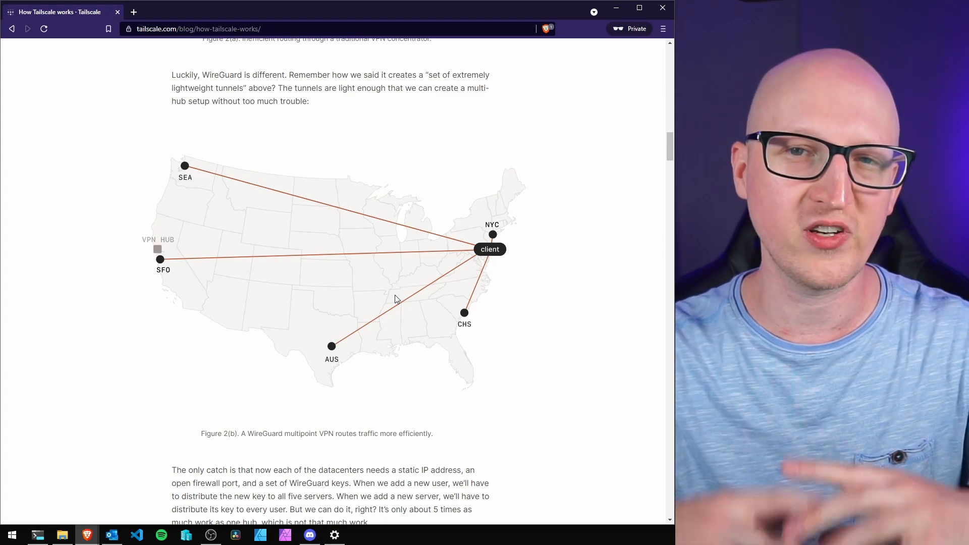
Scroll past the hub-and-spoke text to Figure 3, the ten-node point-to-point mesh diagram
{"action": "scroll", "scroll_direction": "down", "scroll_amount": 3}
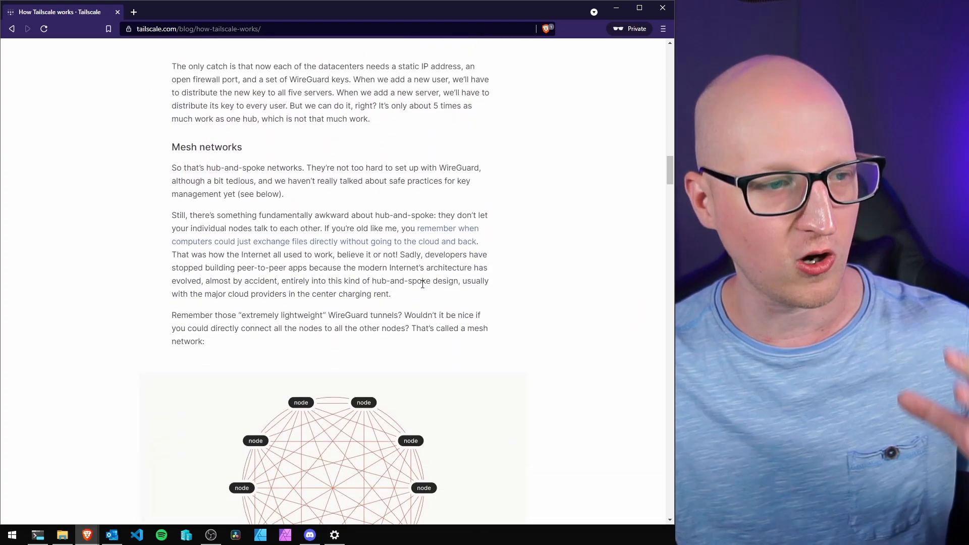
{"action": "scroll", "scroll_direction": "down", "scroll_amount": 3}
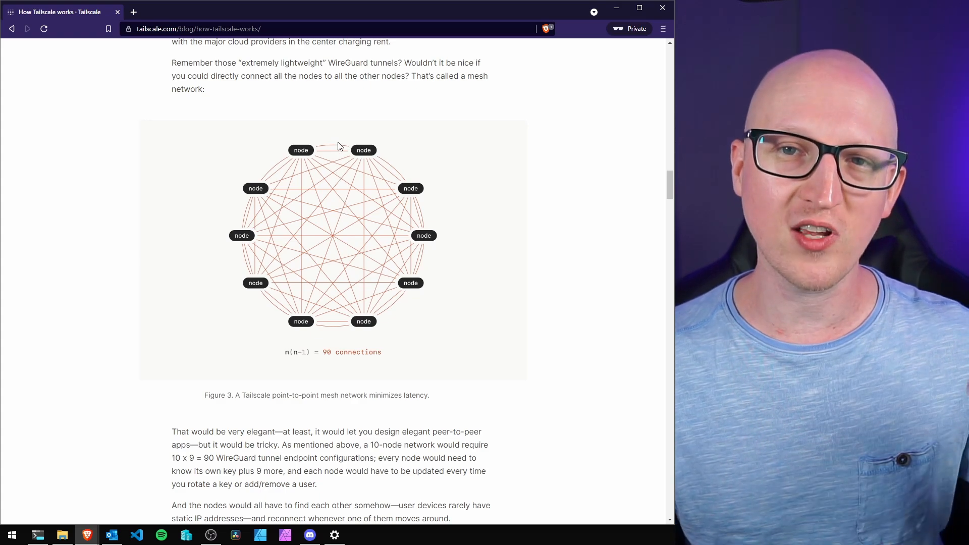
{"action": "mouse_move", "coordinate": [352, 209]}
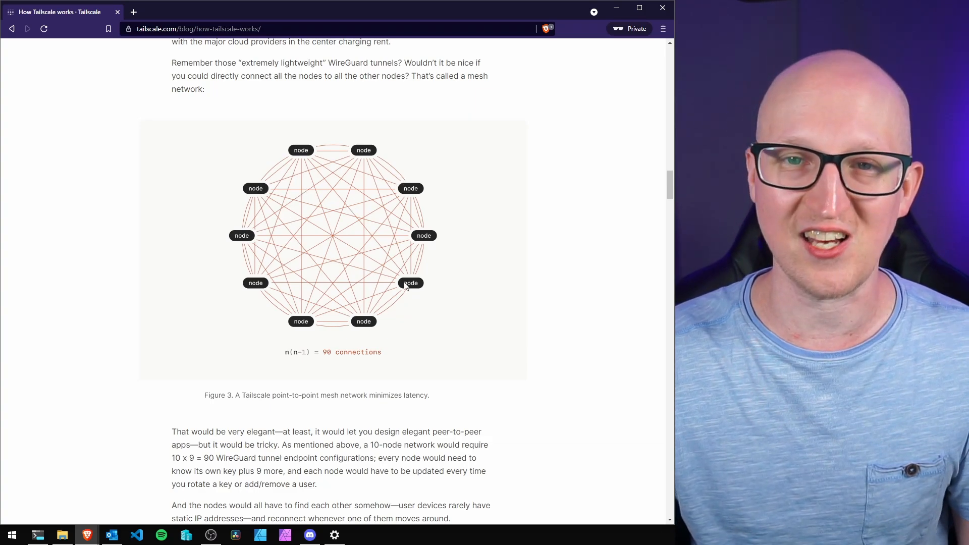
{"action": "mouse_move", "coordinate": [327, 362]}
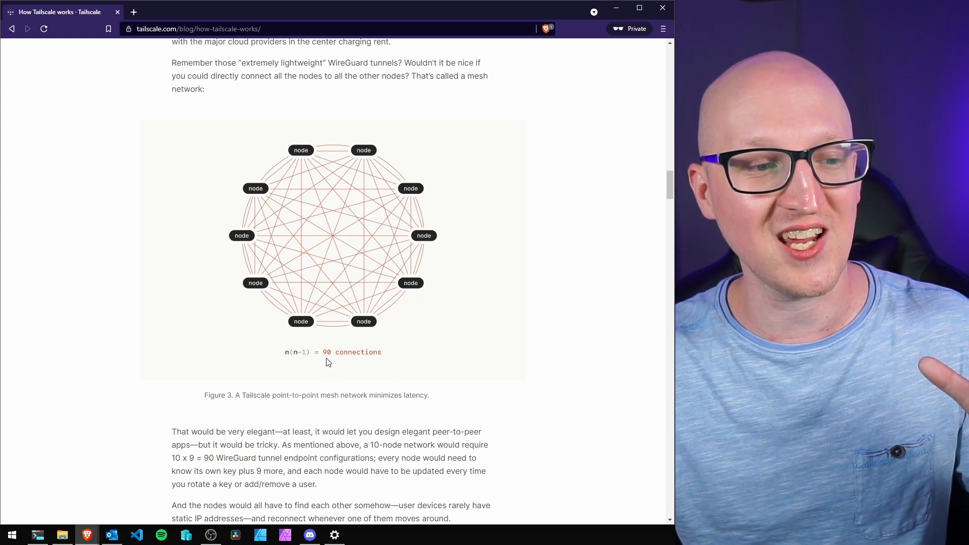
{"action": "mouse_move", "coordinate": [332, 254]}
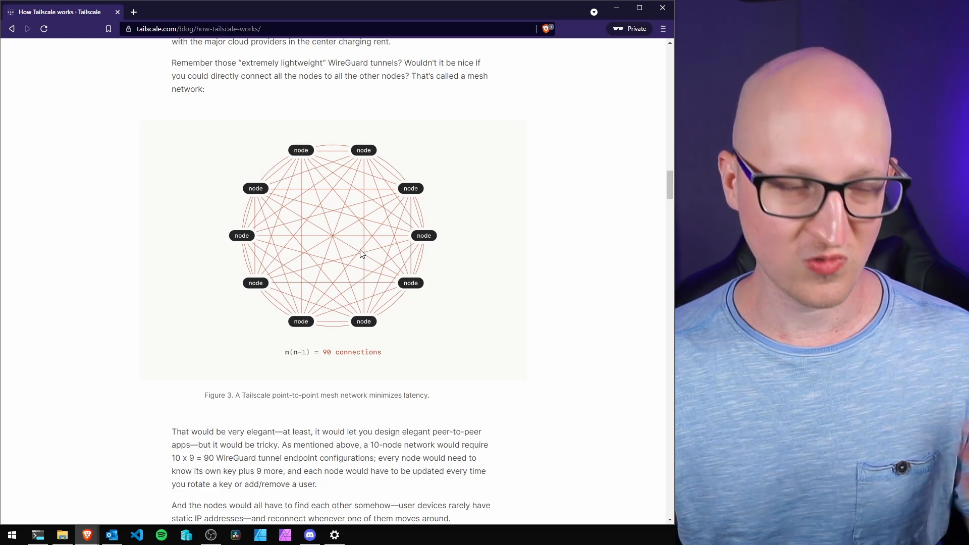
Scroll past Figure 4's coordination server and the Login and 2FA section to NAT traversal's Figure 6
{"action": "scroll", "scroll_direction": "down", "scroll_amount": 3}
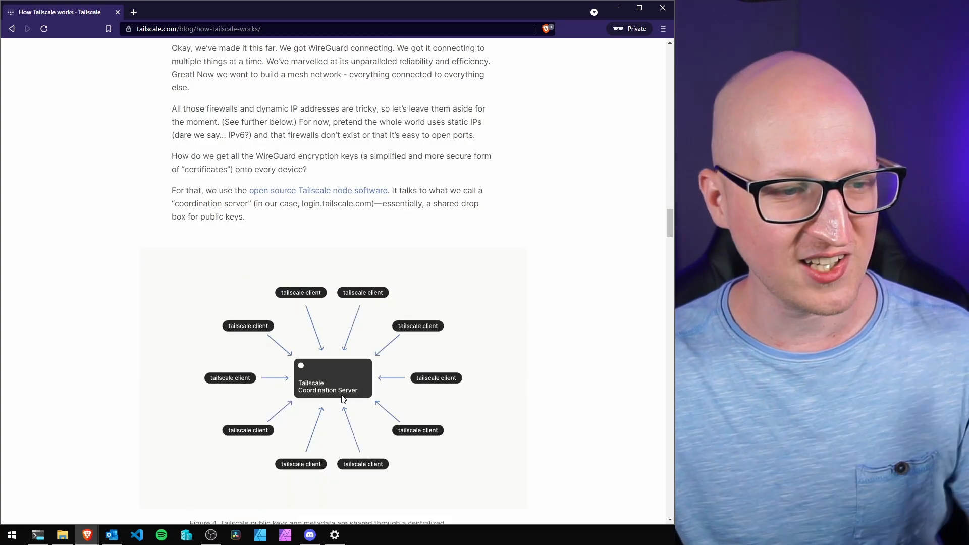
{"action": "scroll", "scroll_direction": "down", "scroll_amount": 3}
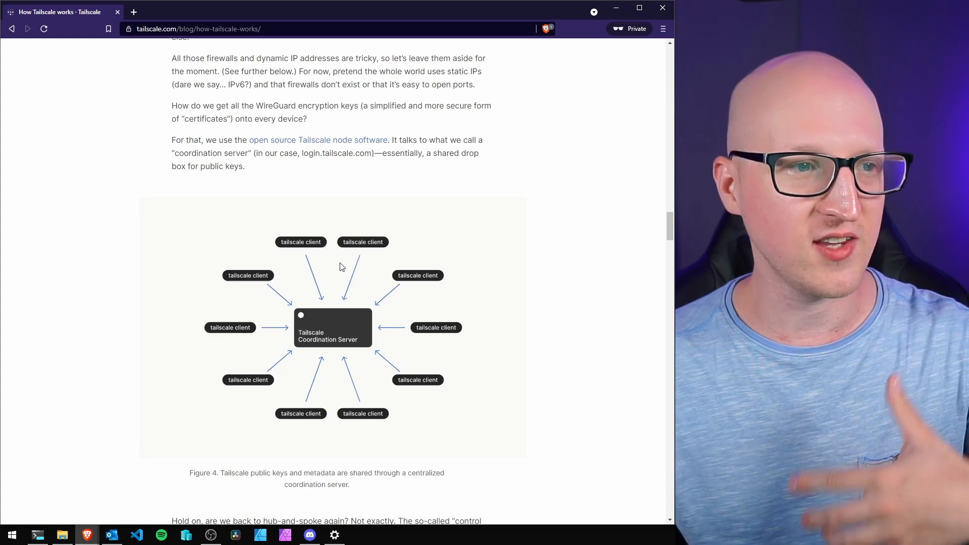
{"action": "mouse_move", "coordinate": [349, 310]}
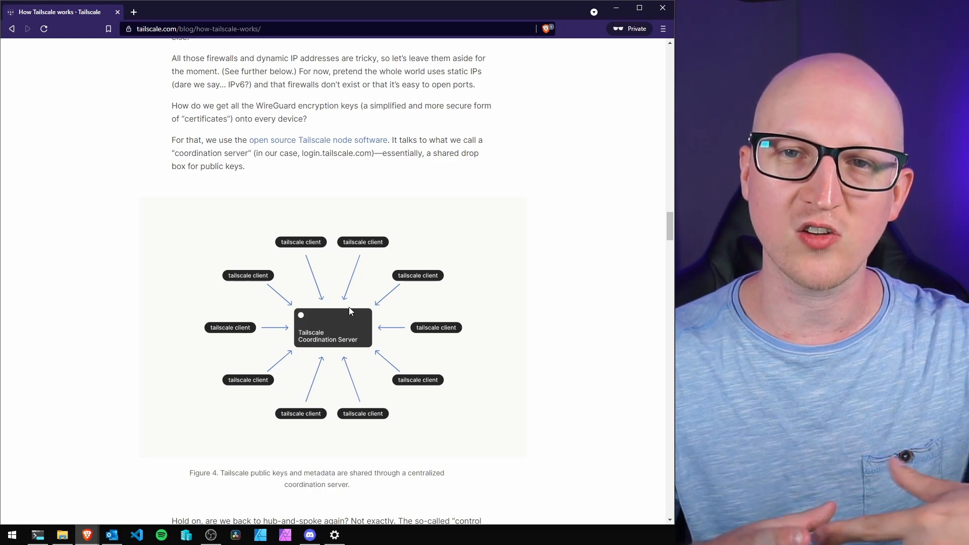
{"action": "mouse_move", "coordinate": [371, 289]}
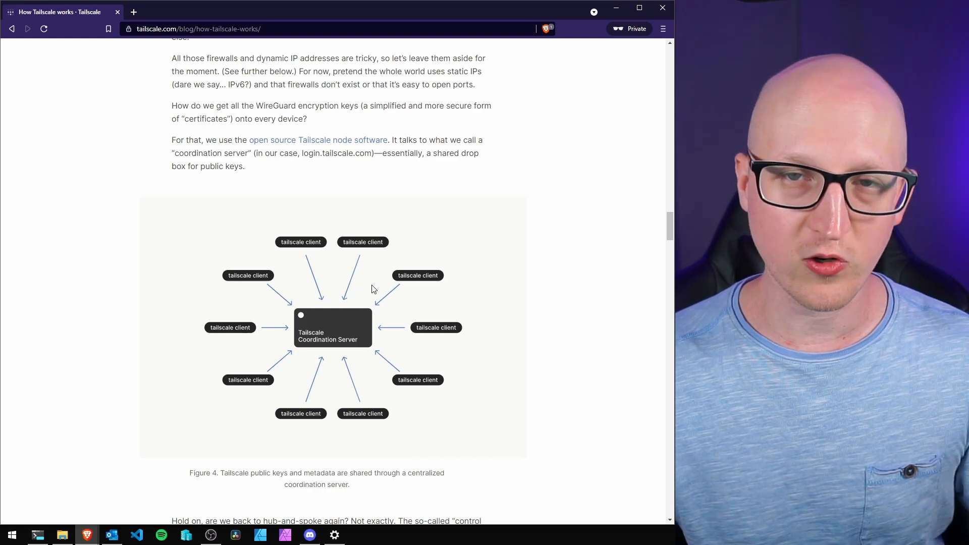
{"action": "scroll", "scroll_direction": "down", "scroll_amount": 3}
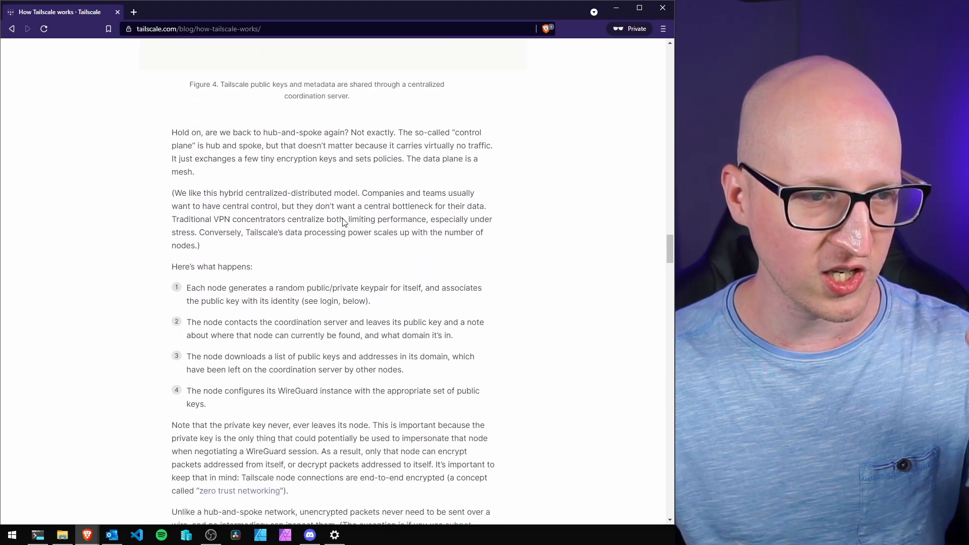
{"action": "scroll", "scroll_direction": "down", "scroll_amount": 3}
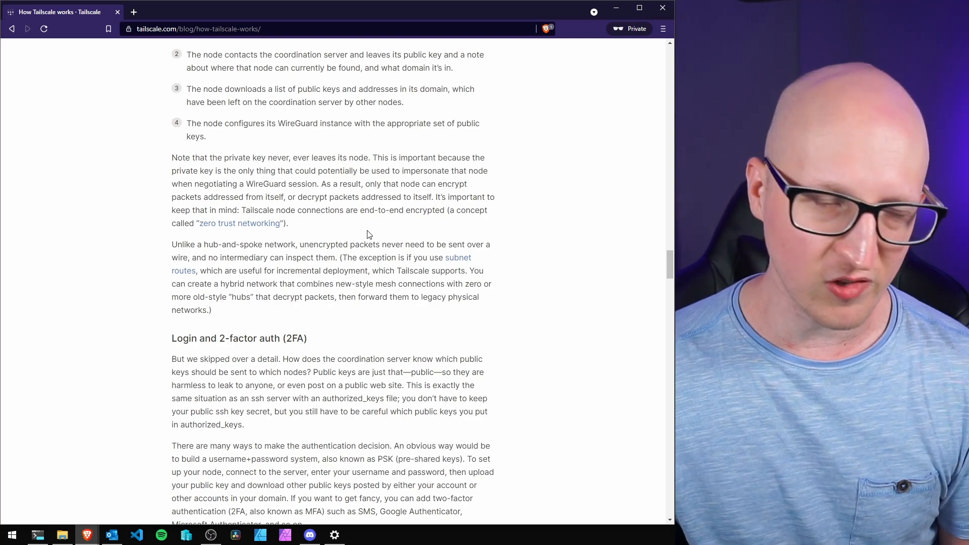
{"action": "scroll", "scroll_direction": "down", "scroll_amount": 3}
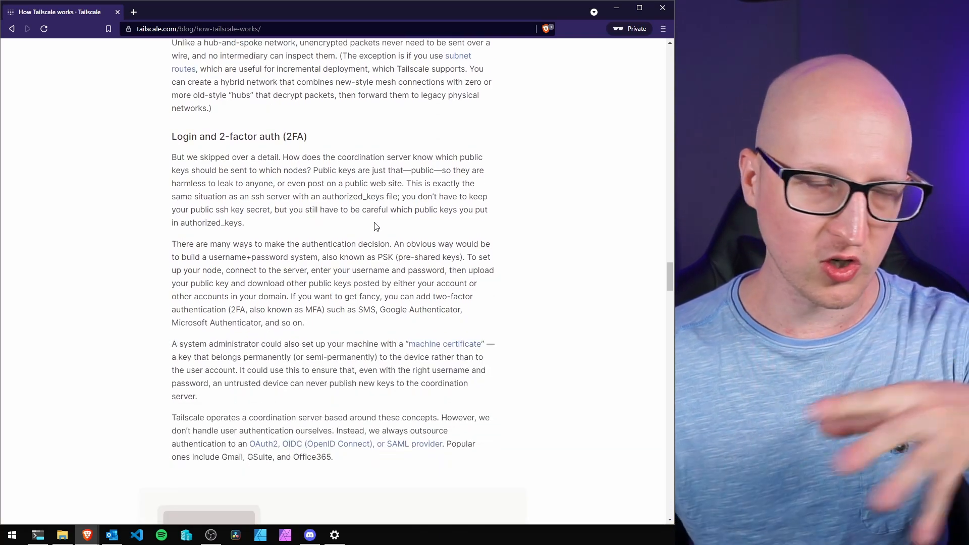
{"action": "scroll", "scroll_direction": "down", "scroll_amount": 3}
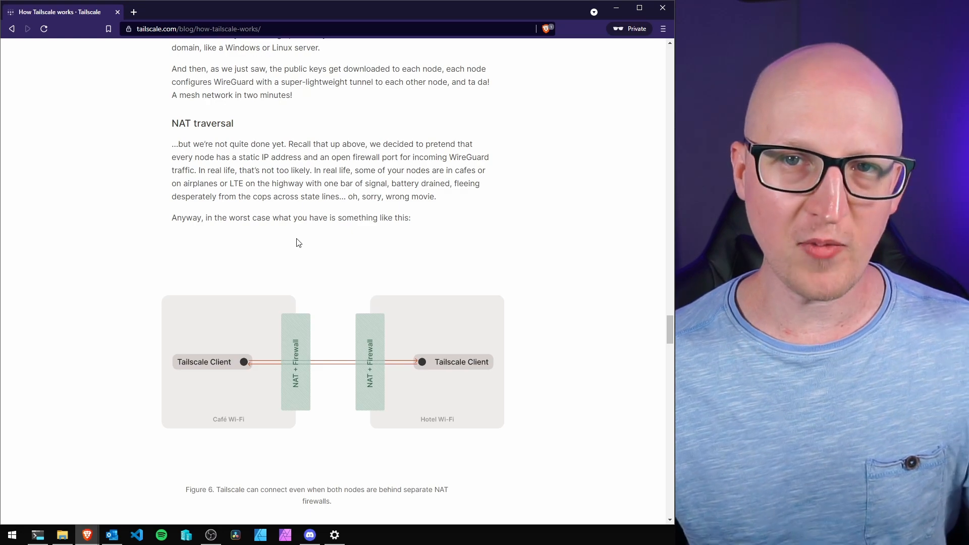
Scroll past Figure 6 to the Encrypted TCP relays (DERP) section with its Seattle–NYC relay map
{"action": "scroll", "scroll_direction": "down", "scroll_amount": 3}
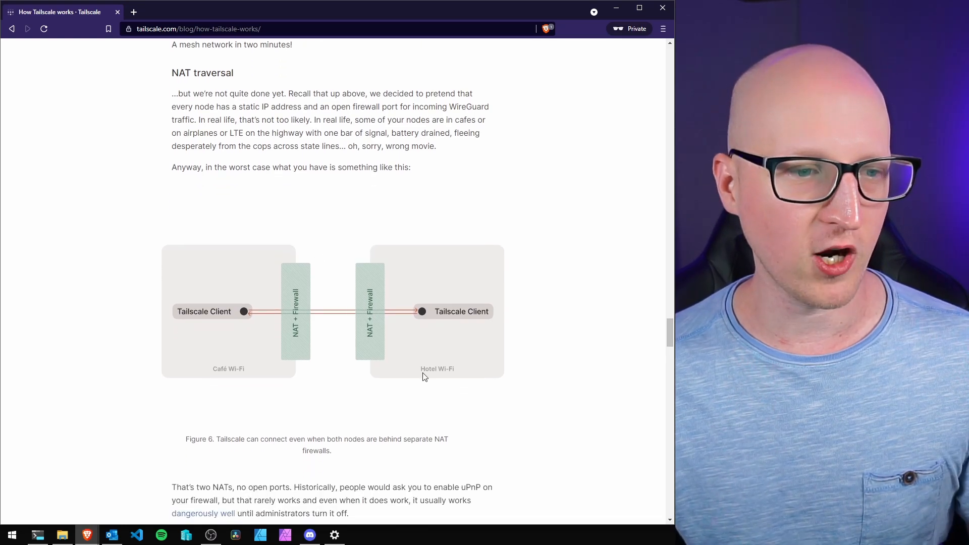
{"action": "mouse_move", "coordinate": [451, 403]}
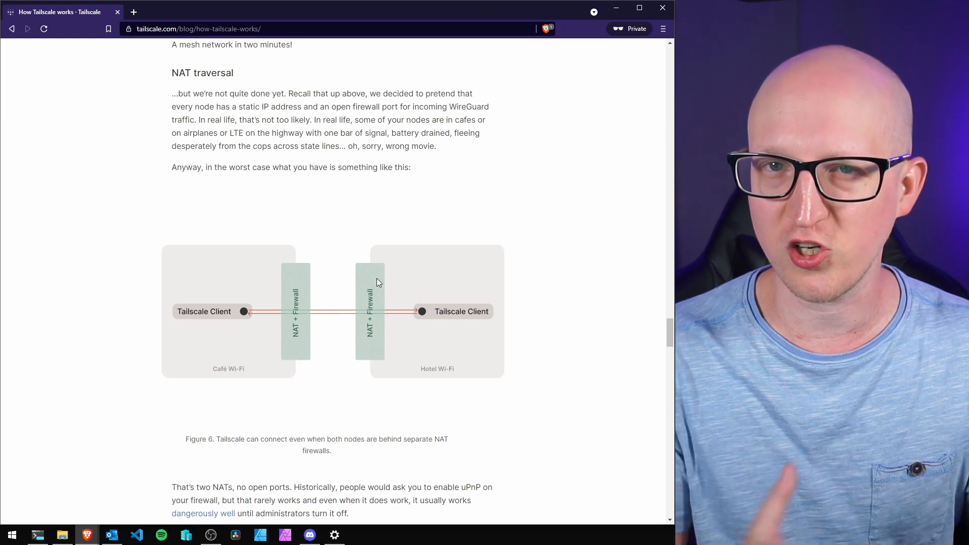
{"action": "mouse_move", "coordinate": [383, 280]}
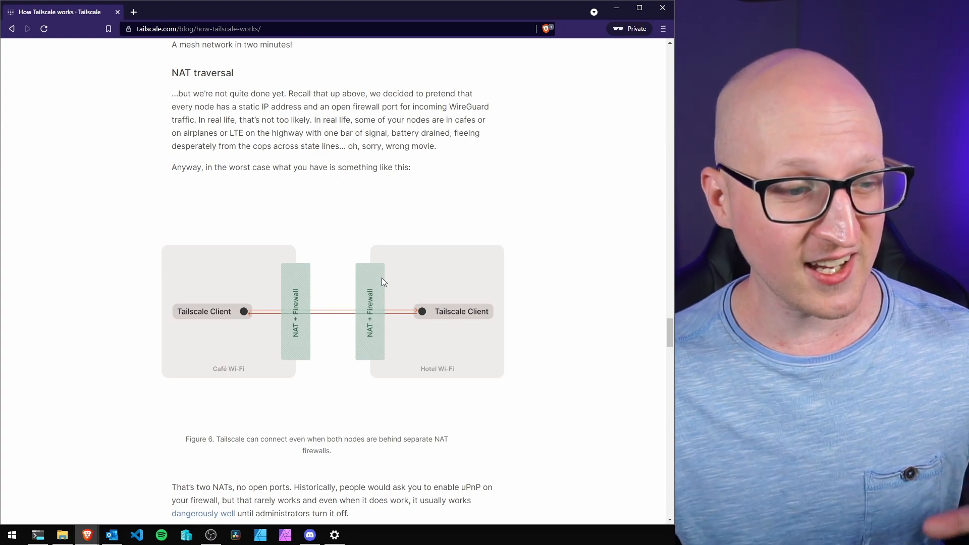
{"action": "scroll", "scroll_direction": "down", "scroll_amount": 3}
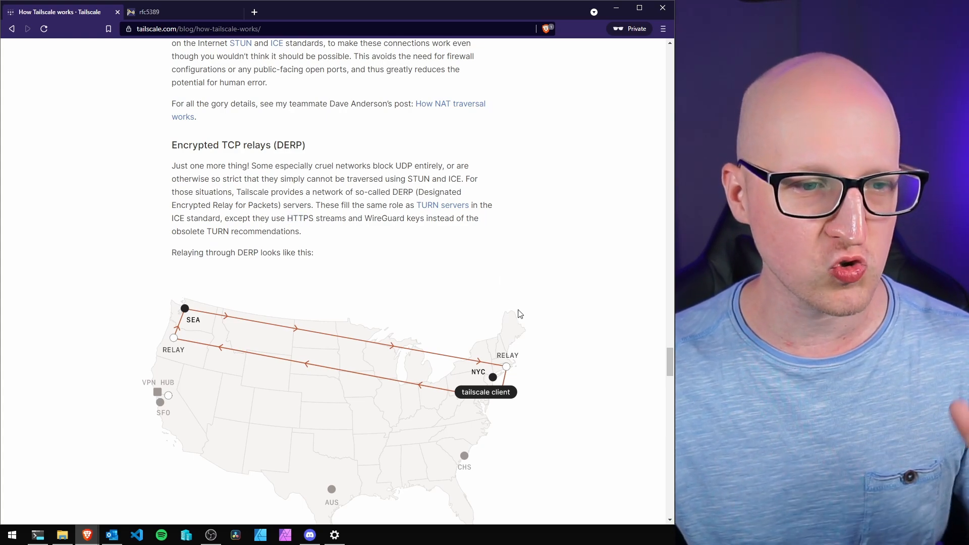
{"action": "mouse_move", "coordinate": [394, 316]}
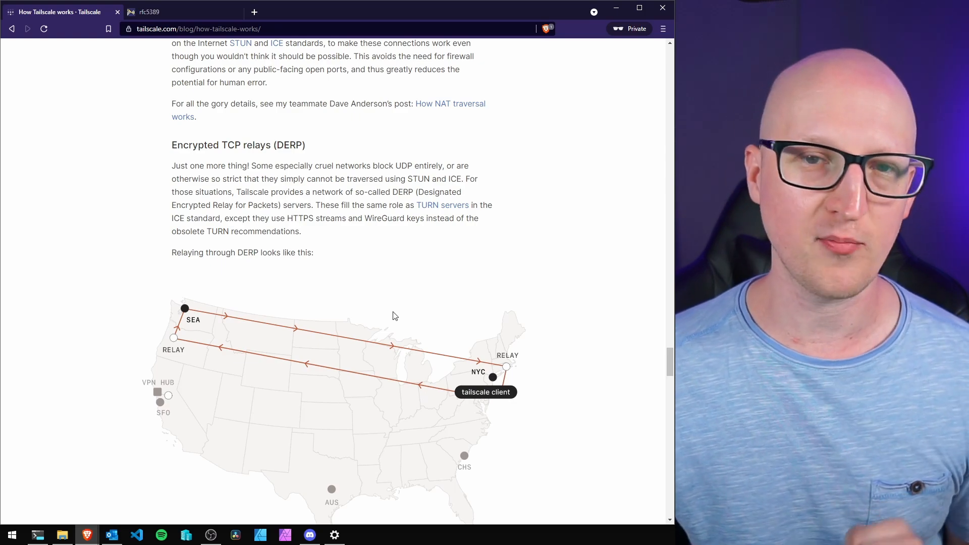
{"action": "mouse_move", "coordinate": [446, 319]}
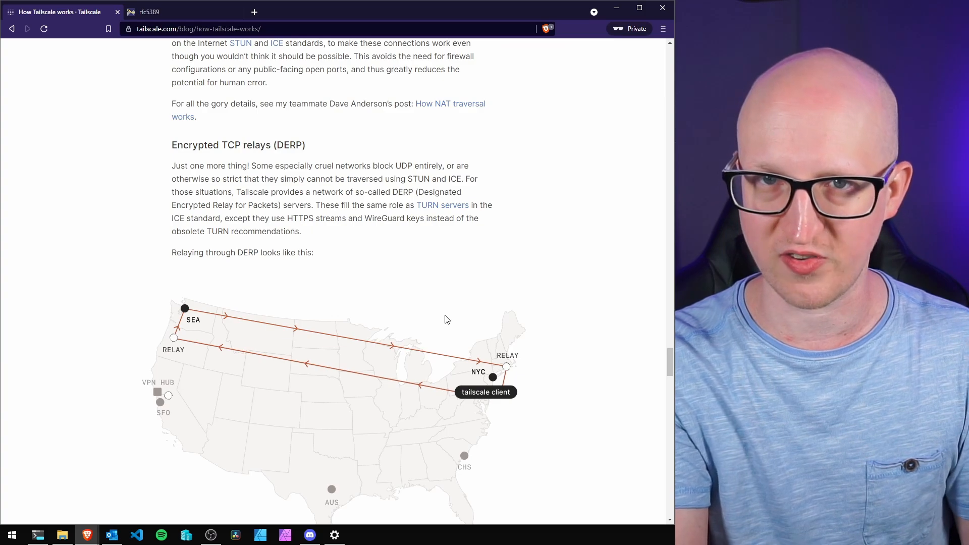
{"action": "mouse_move", "coordinate": [381, 243]}
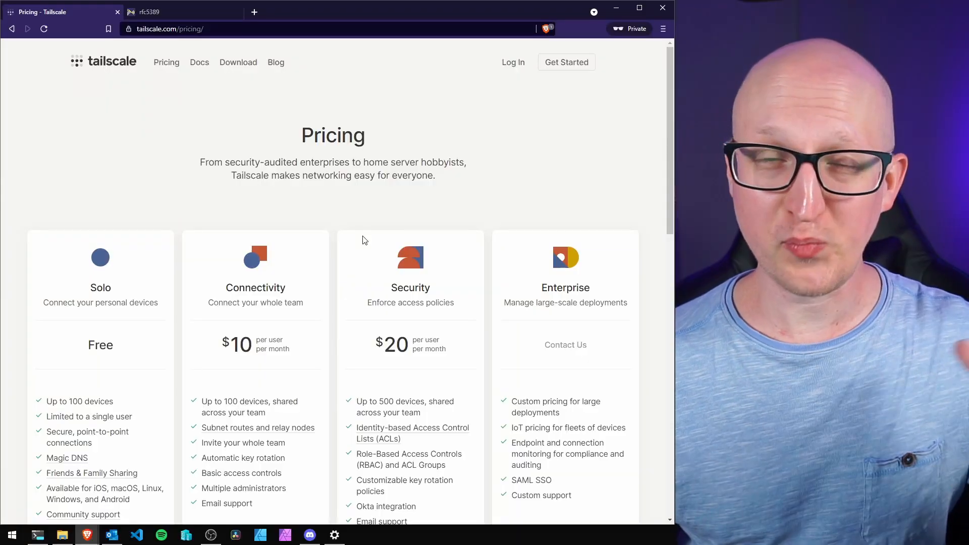
Scroll the Pricing page so the Solo, Connectivity, Security and Enterprise cards show their feature lists
{"action": "scroll", "scroll_direction": "down", "scroll_amount": 3}
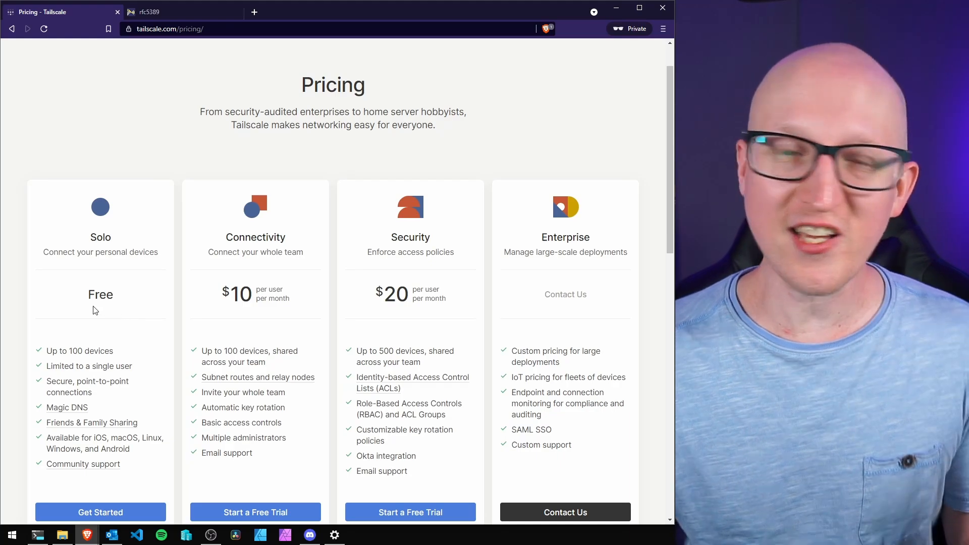